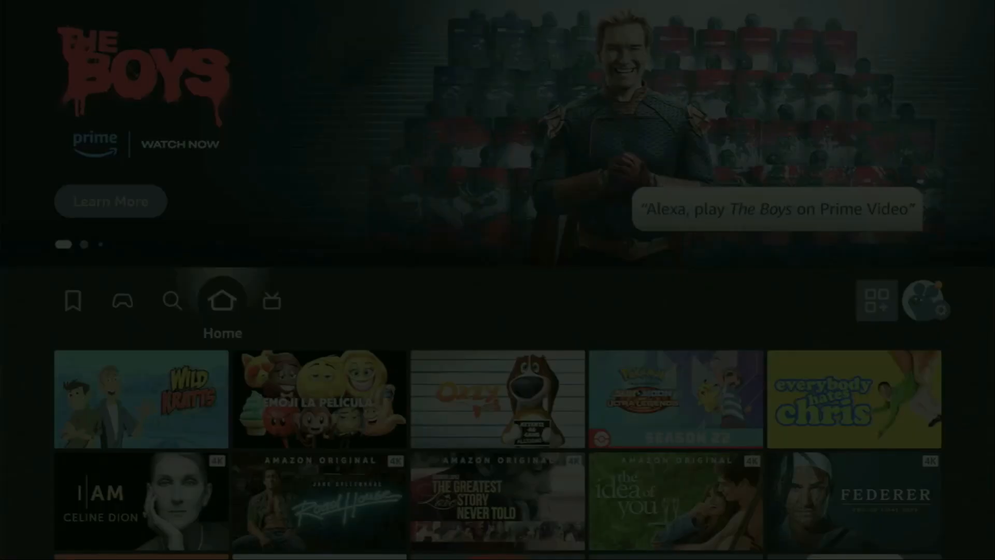
Step: Search the Fire TV for the Downloader app and pick its suggestion
left_click(171, 300)
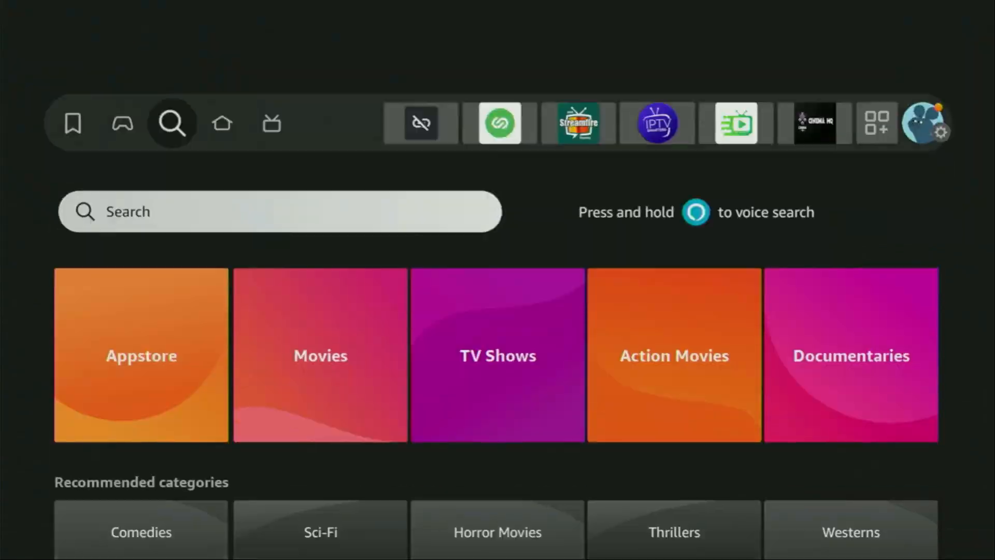
left_click(279, 211)
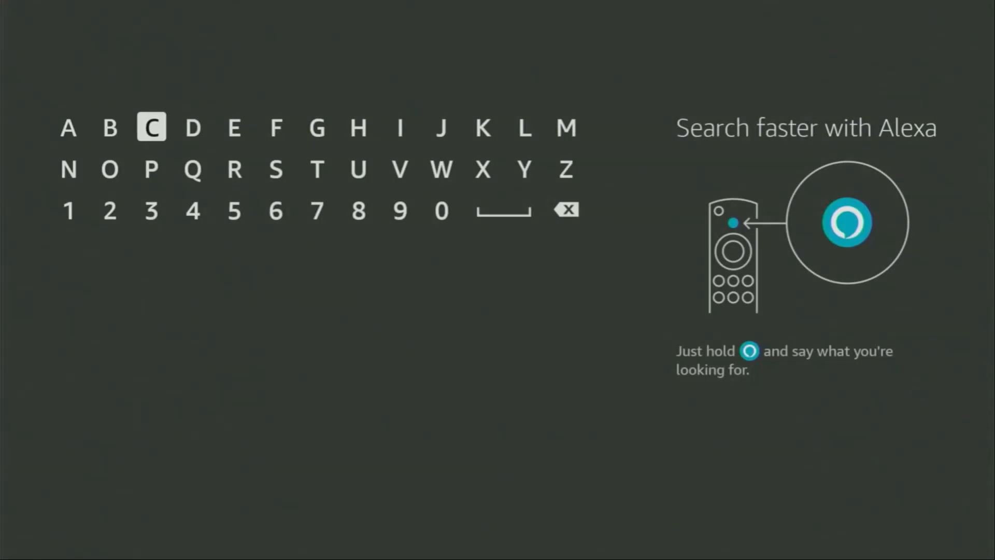
left_click(109, 169)
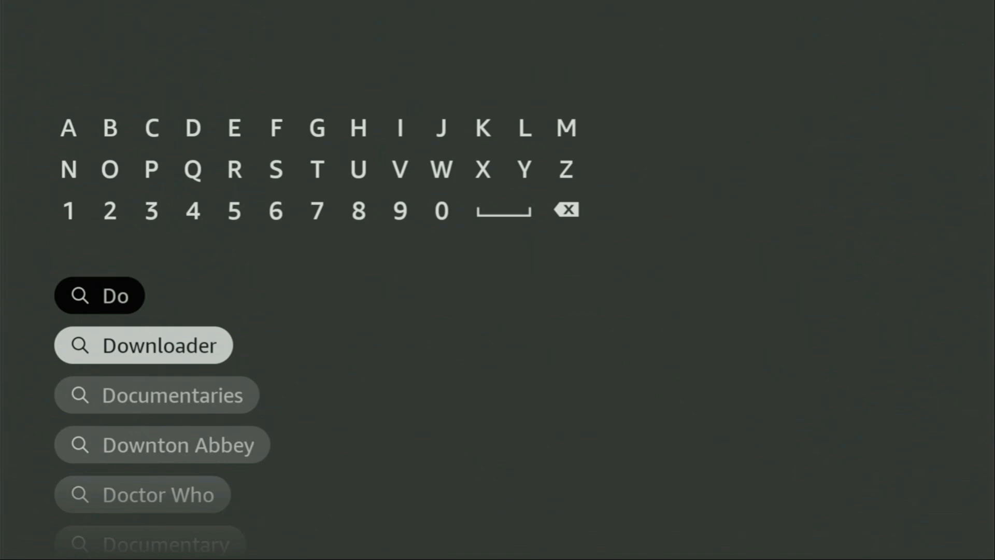
left_click(143, 344)
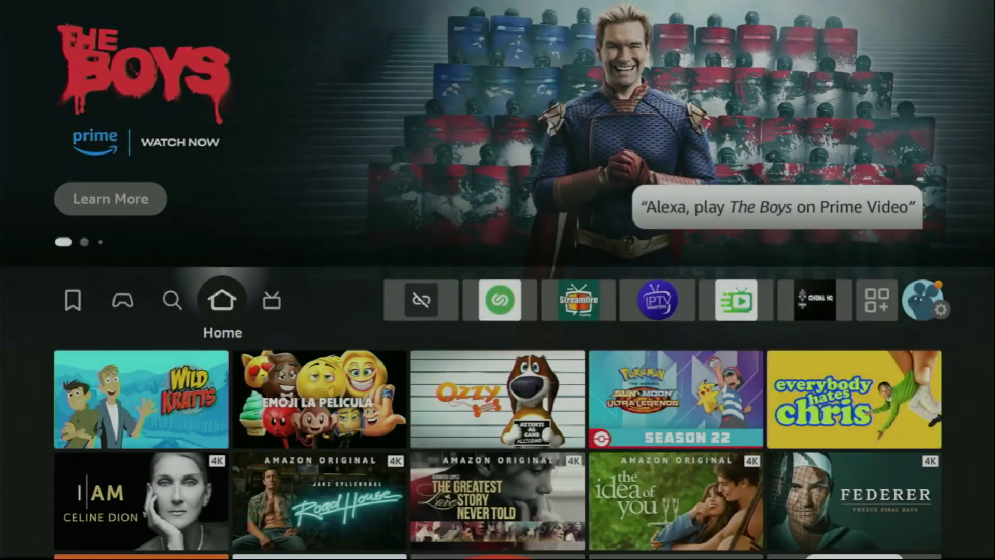
Step: Go to Settings > My Fire TV > About and select Fire TV Stick 4K Max to unlock Developer options
left_click(874, 300)
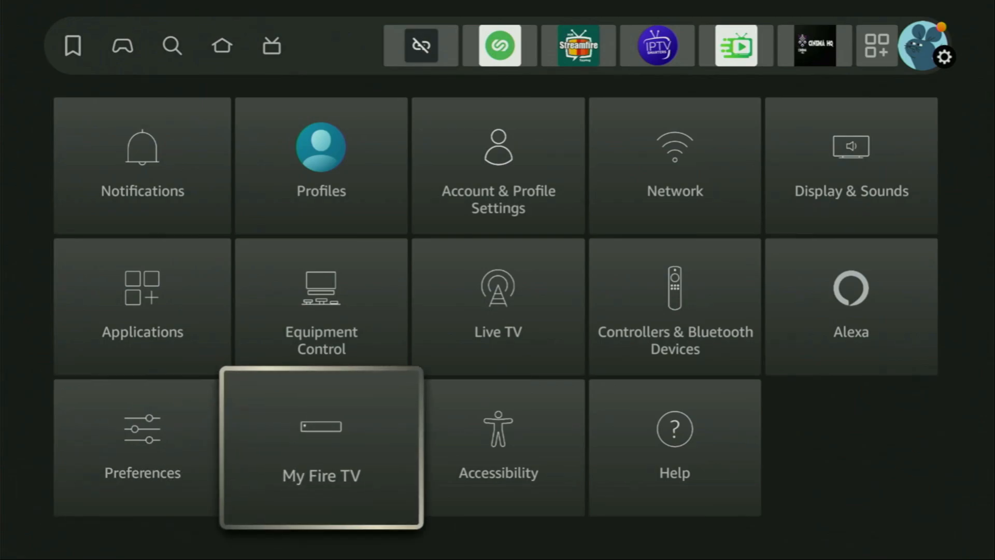
left_click(320, 448)
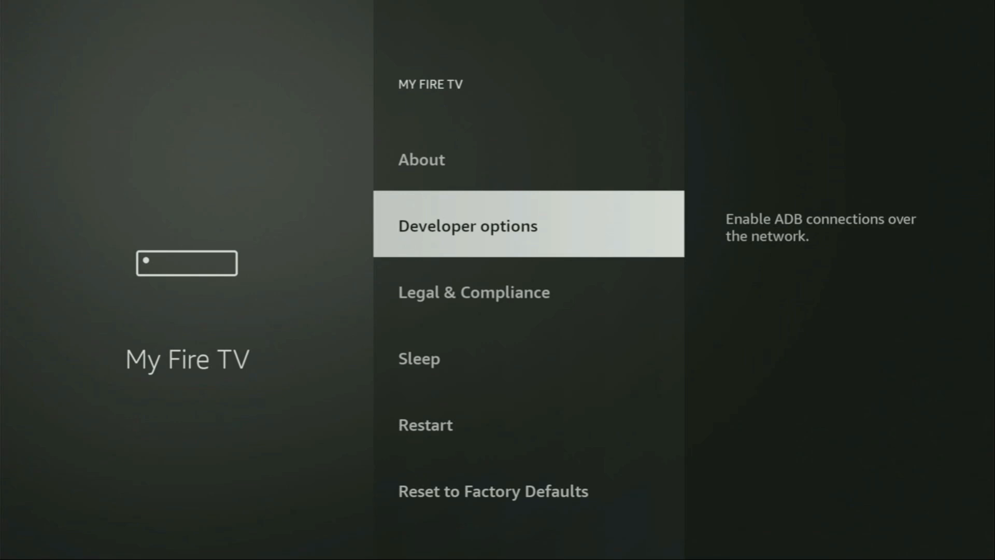
key("Up")
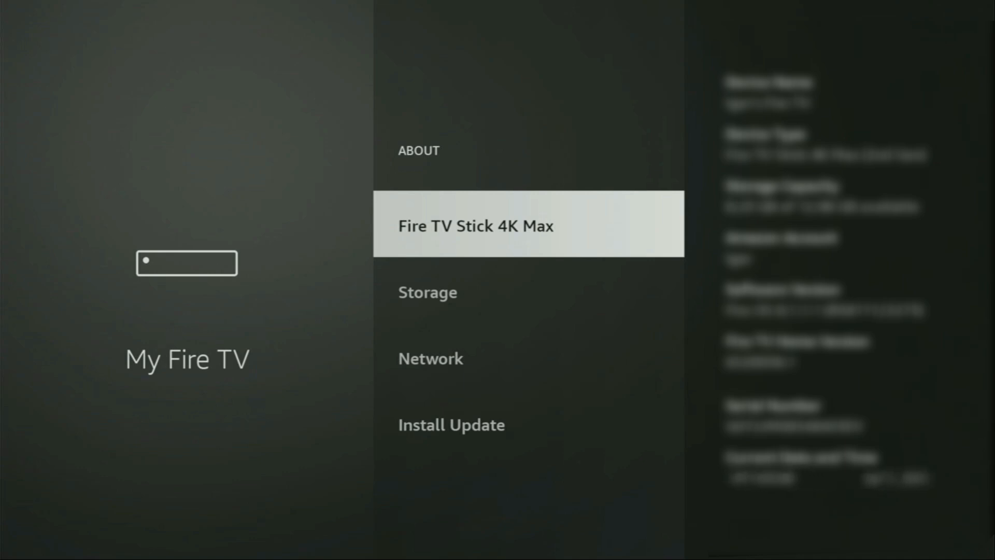
left_click(475, 224)
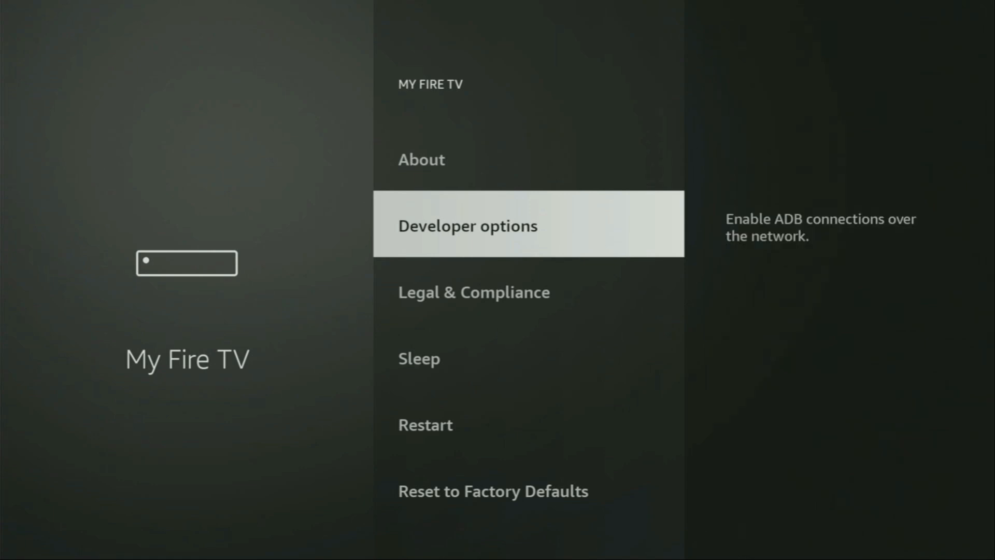
Step: Show Your Apps & Channels with all installed apps
left_click(528, 224)
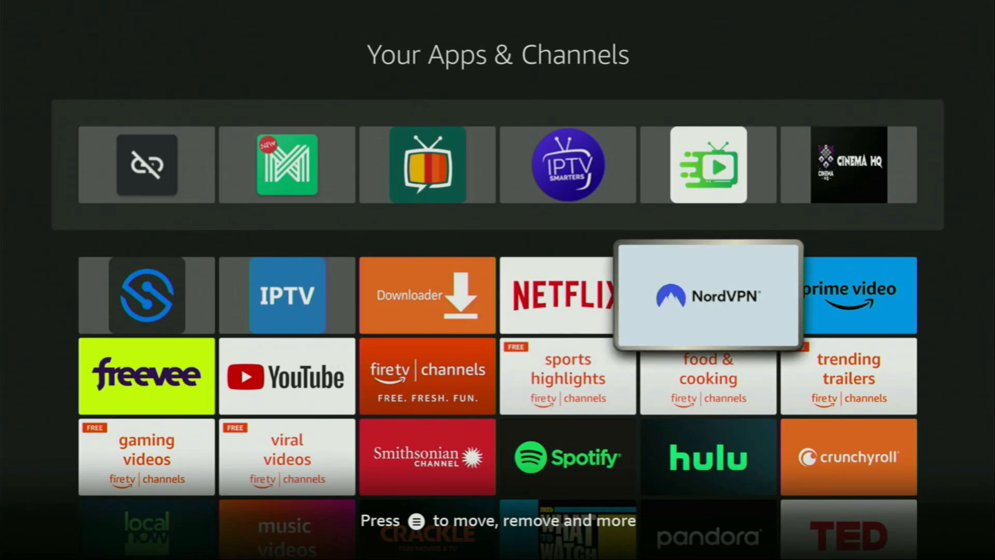
Step: Launch NordVPN and bring up its full country list from the Home overview
left_click(708, 294)
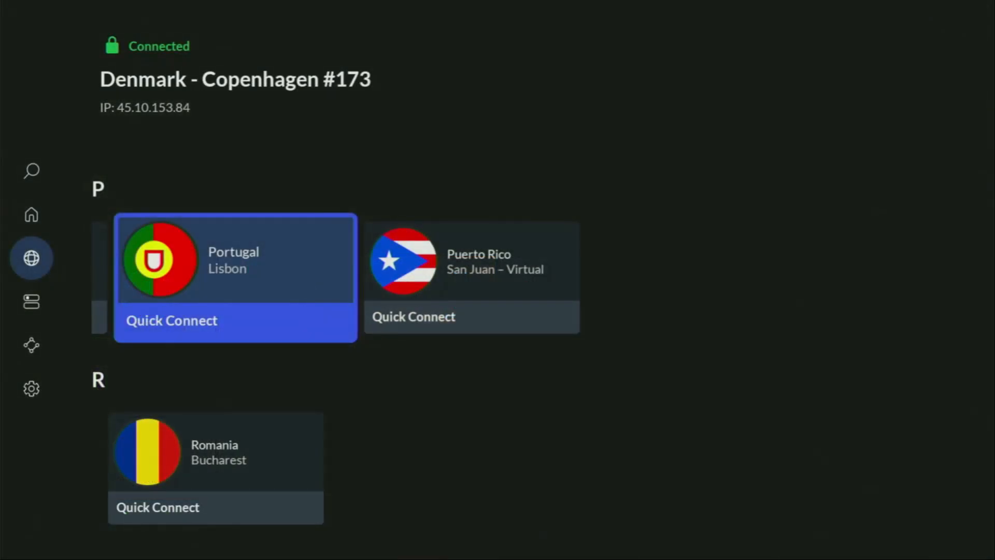
scroll("up", 3)
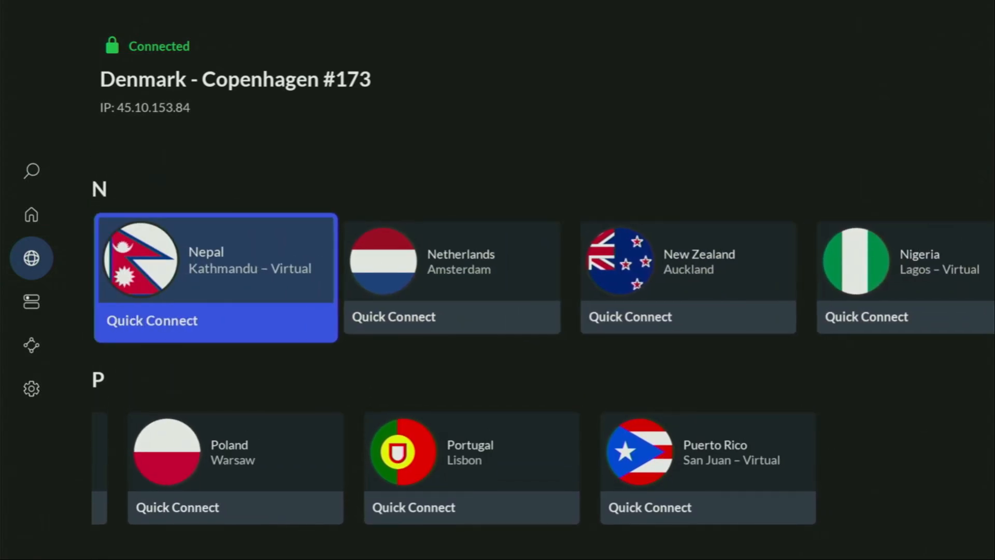
left_click(31, 214)
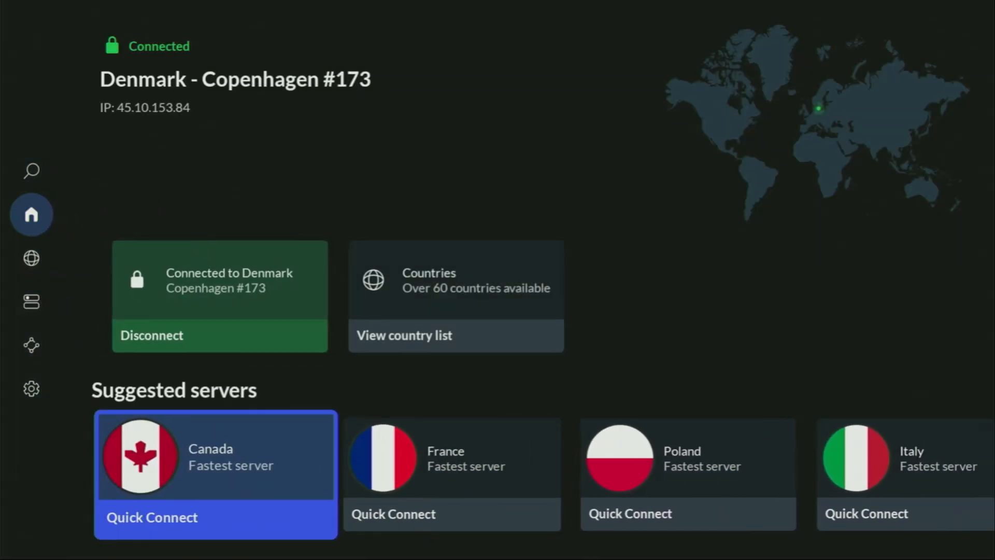
left_click(31, 258)
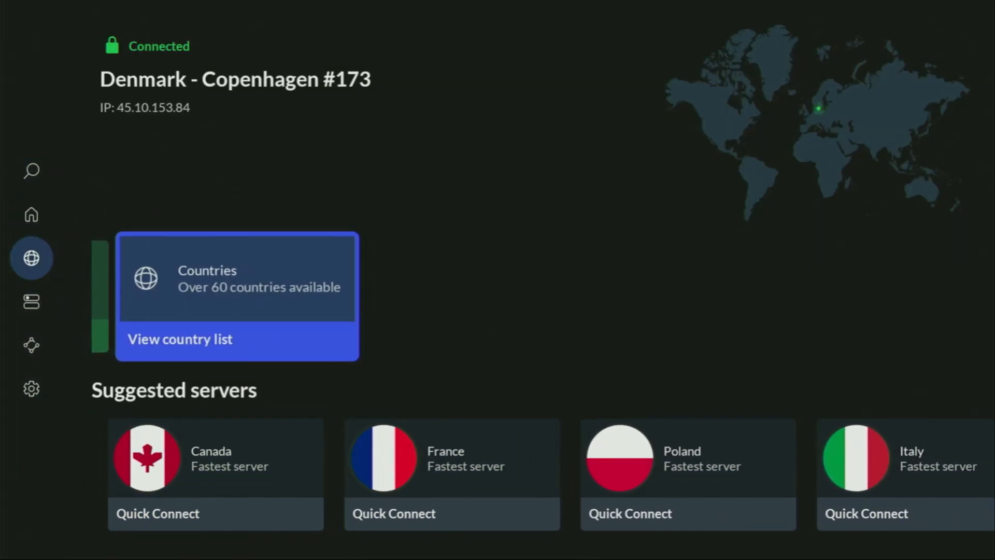
left_click(180, 339)
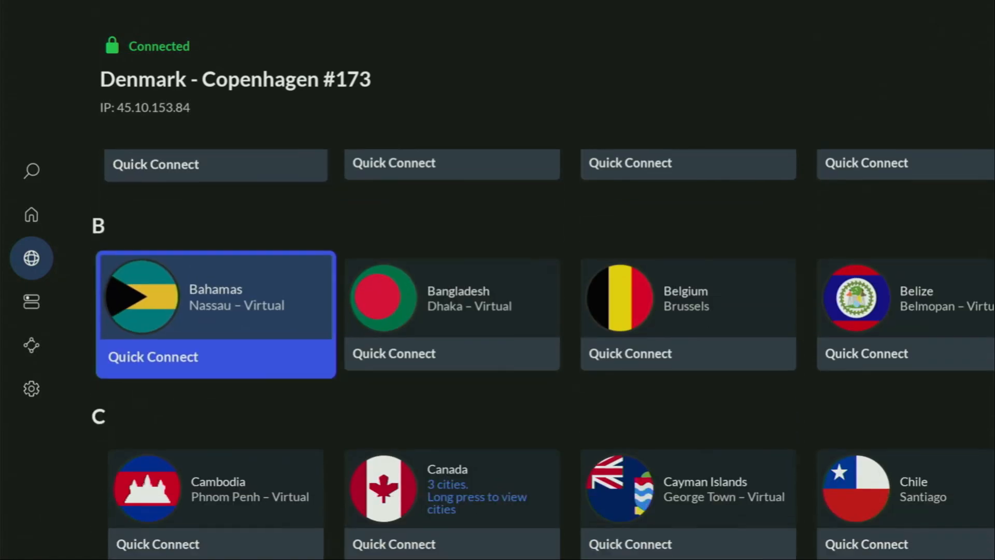
Step: Scroll to Germany and quick-connect to a Berlin server
scroll("down", 3)
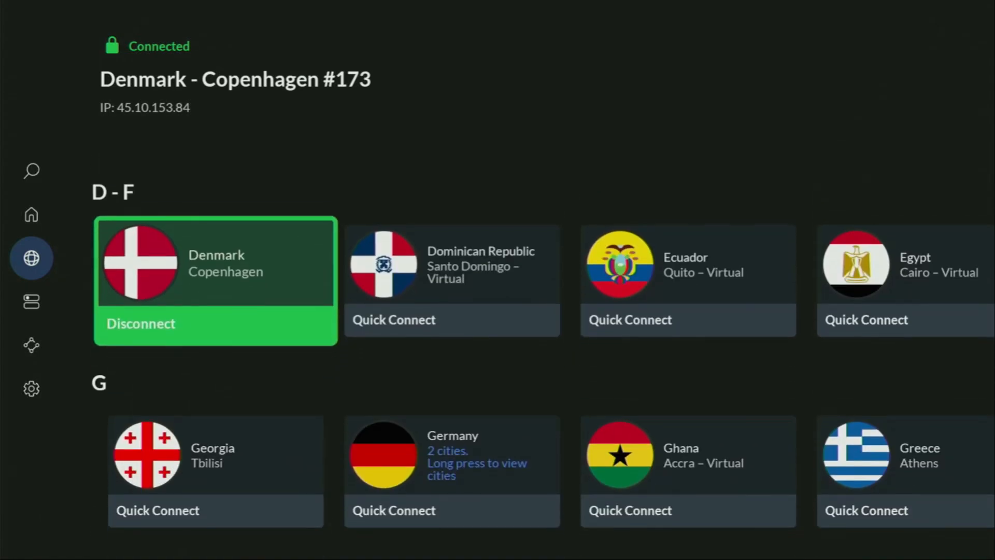
scroll("down", 3)
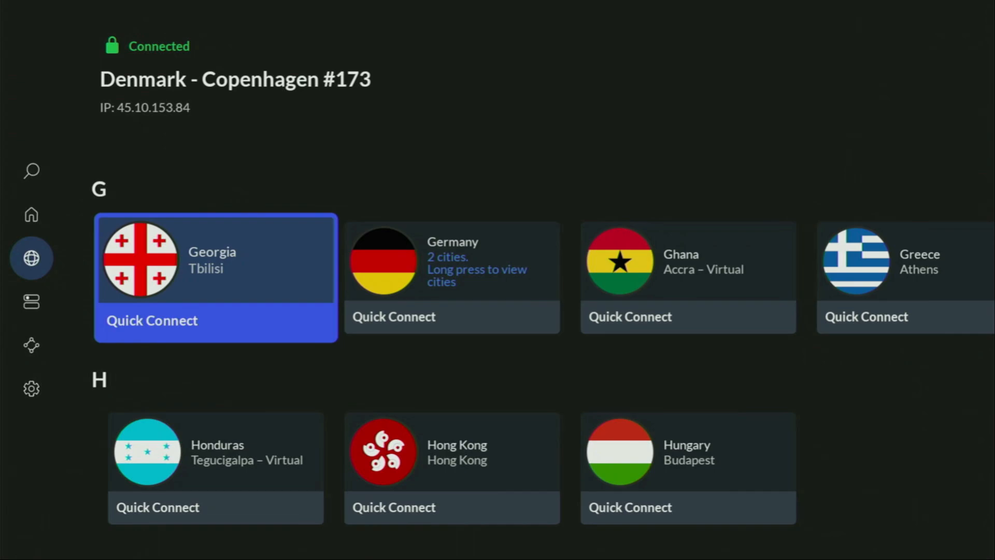
scroll("left", 3)
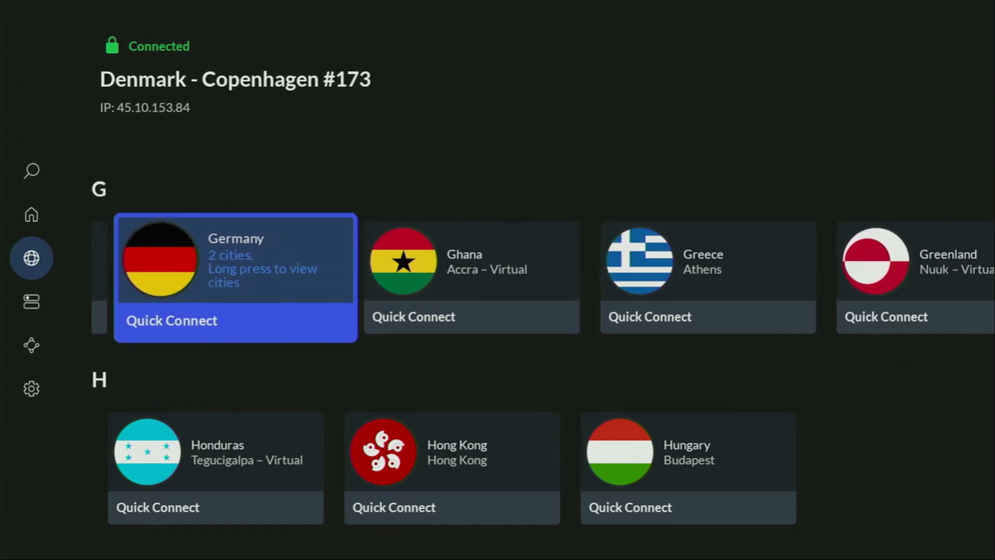
left_click(171, 321)
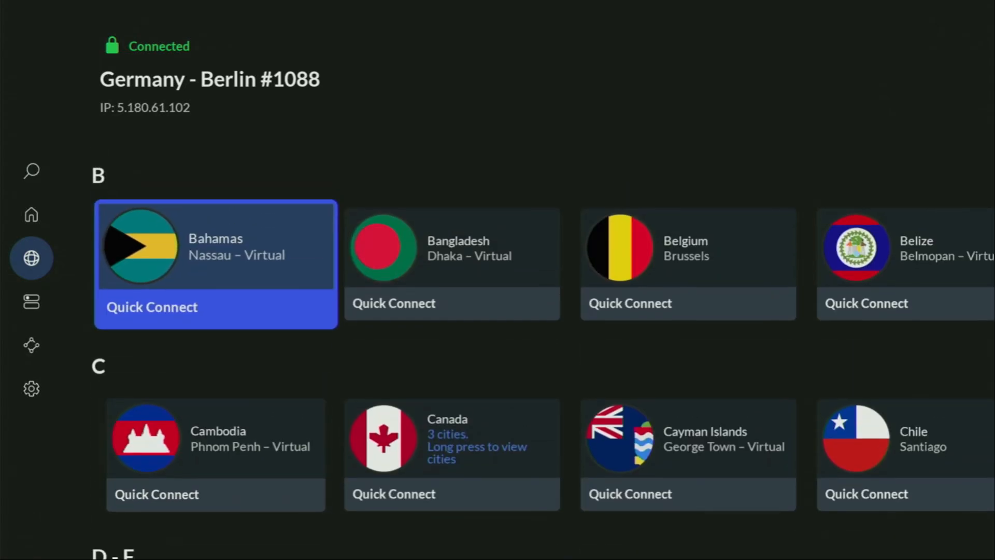
scroll("right", 3)
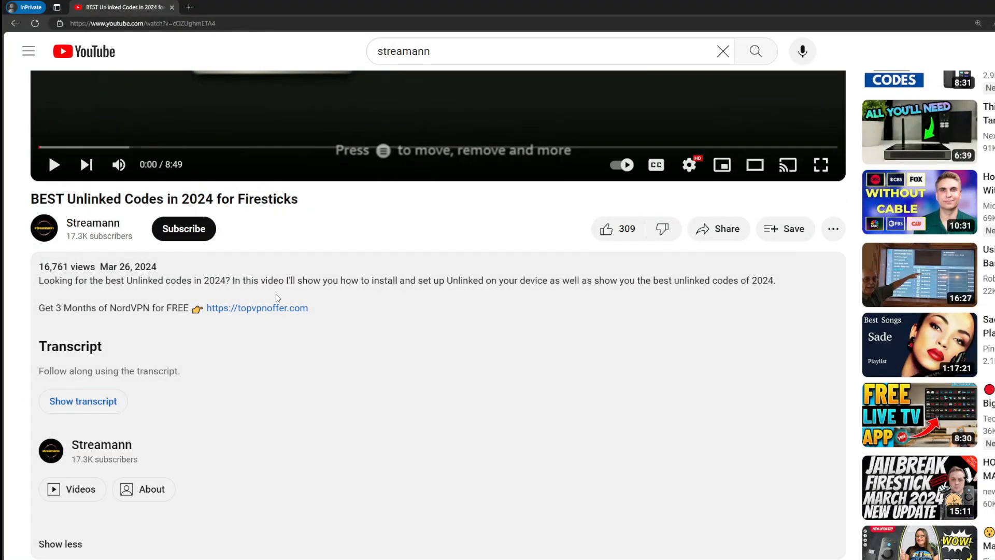
Step: Scroll to the pinned YouTube comment and follow its NordVPN offer link
scroll("down", 3)
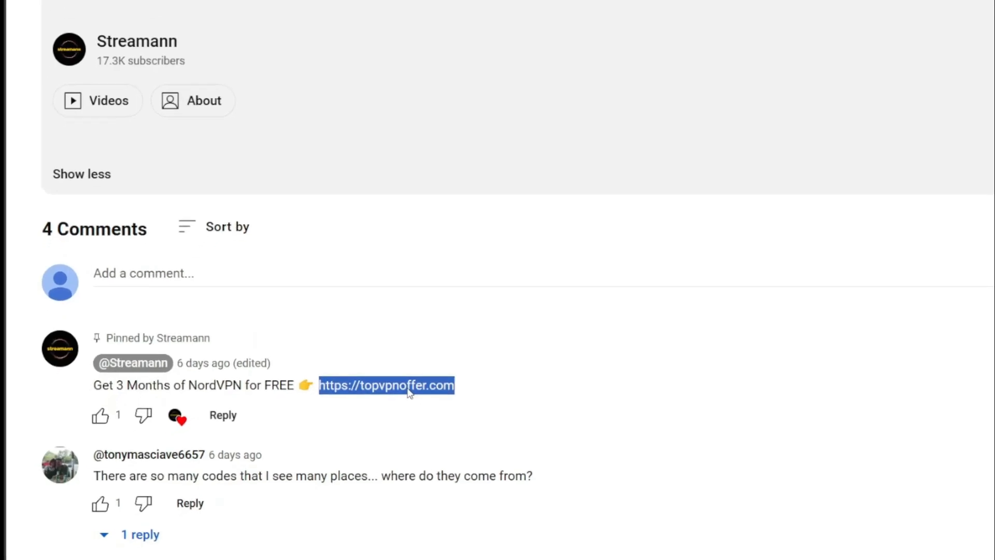
left_click(386, 386)
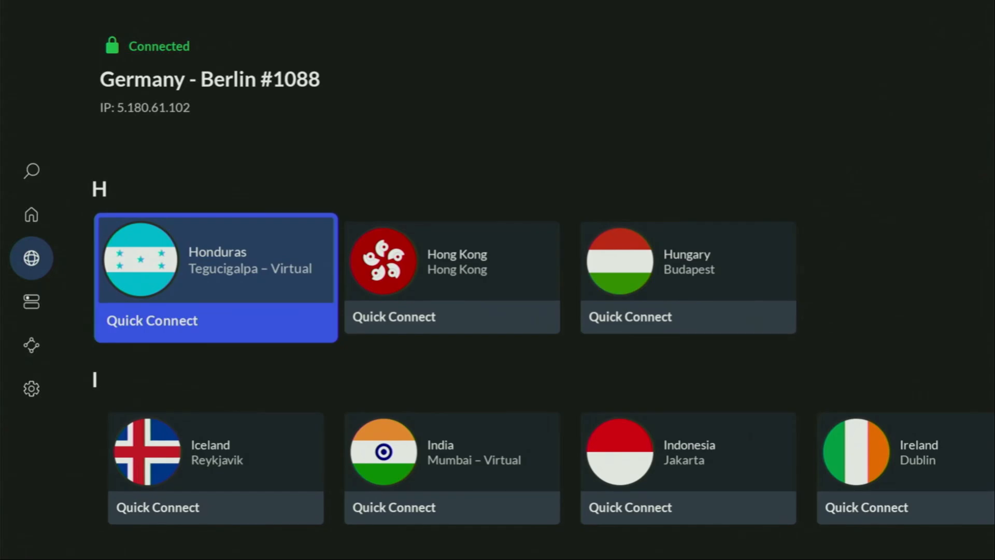
Step: Scroll the NordVPN country list before leaving for the Fire TV home screen
scroll("down", 3)
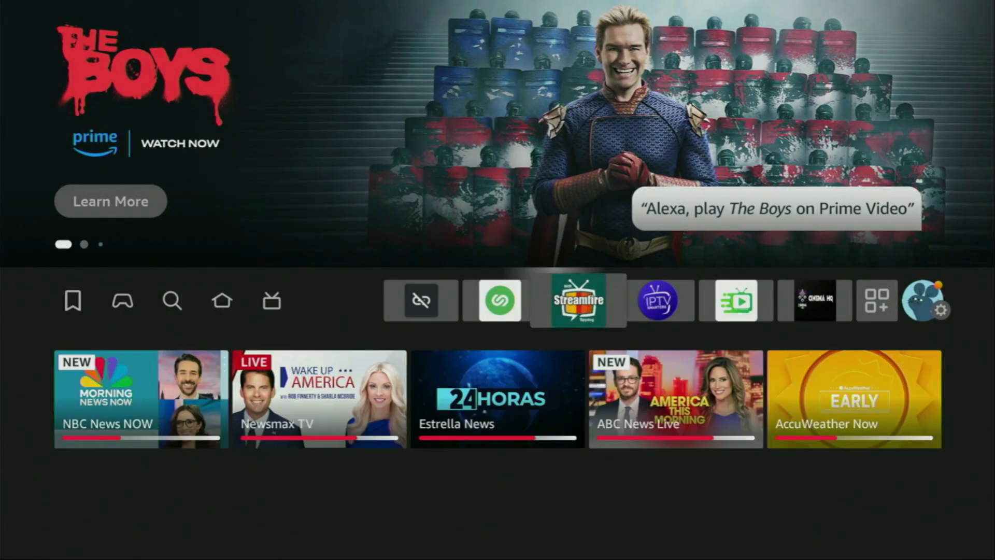
Step: Launch Downloader and load kodi.tv in its built-in browser
left_click(876, 300)
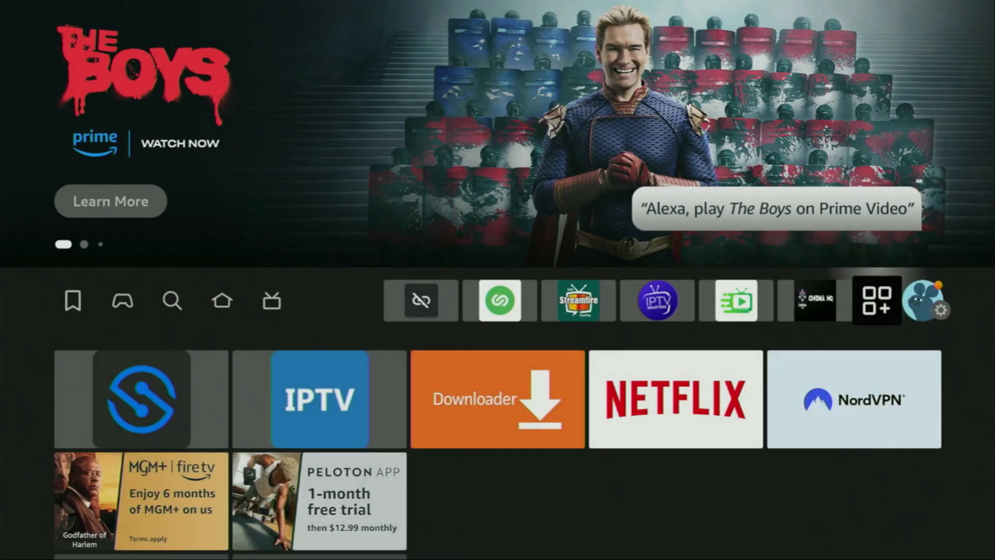
left_click(496, 398)
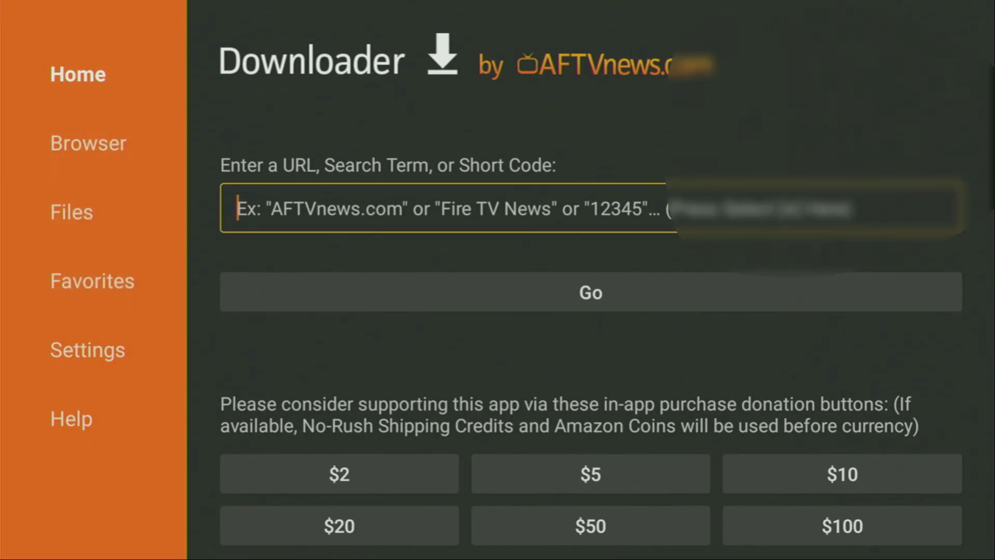
left_click(444, 208)
type("kodi.t")
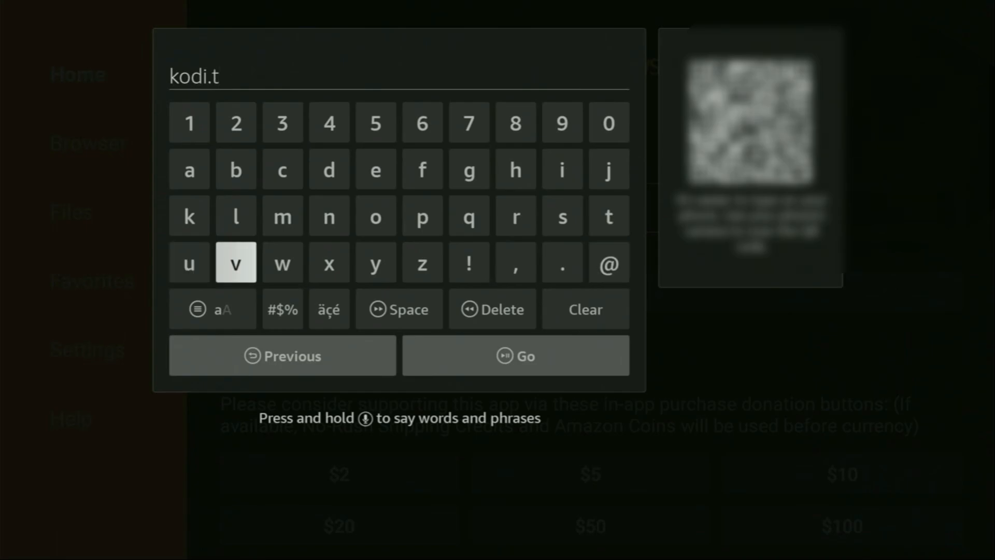
left_click(235, 262)
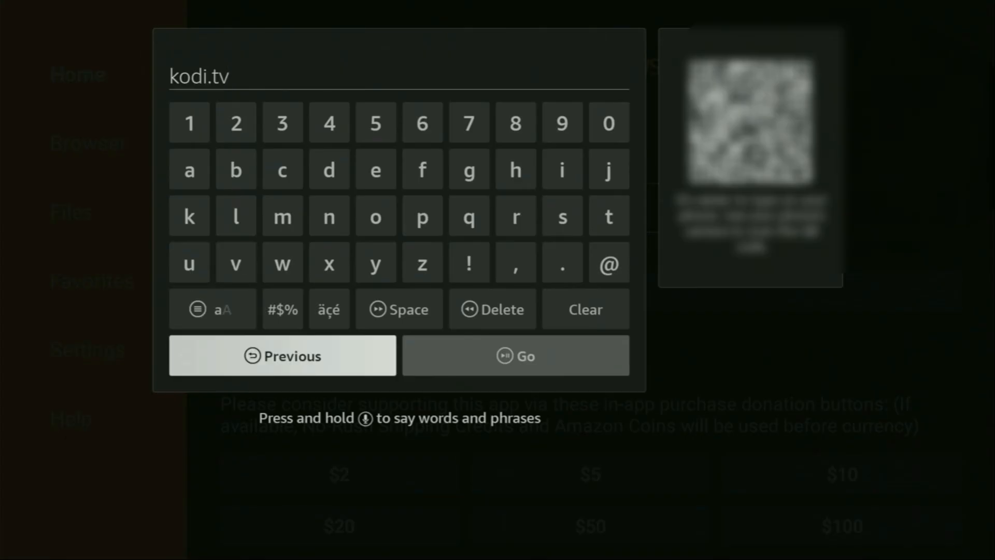
left_click(515, 354)
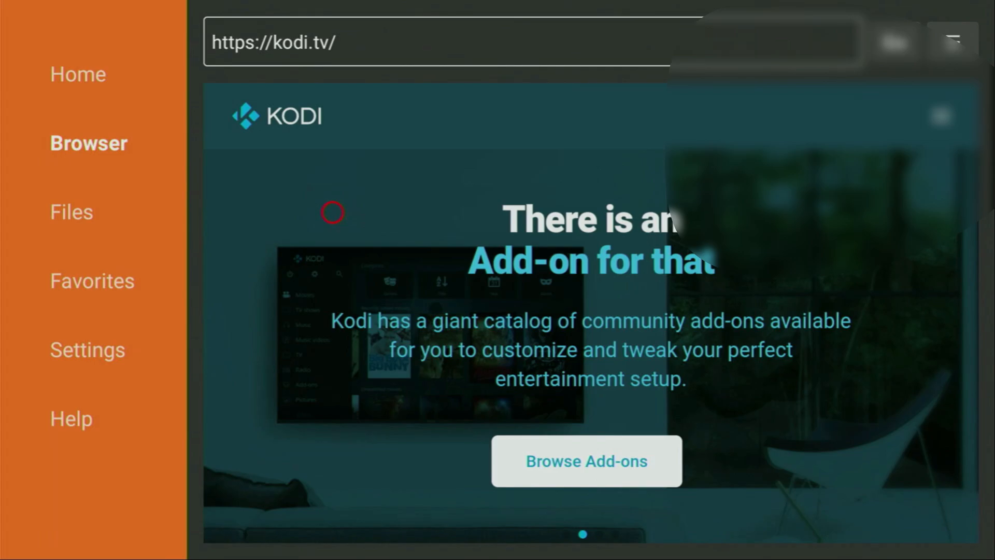
mouse_move(332, 332)
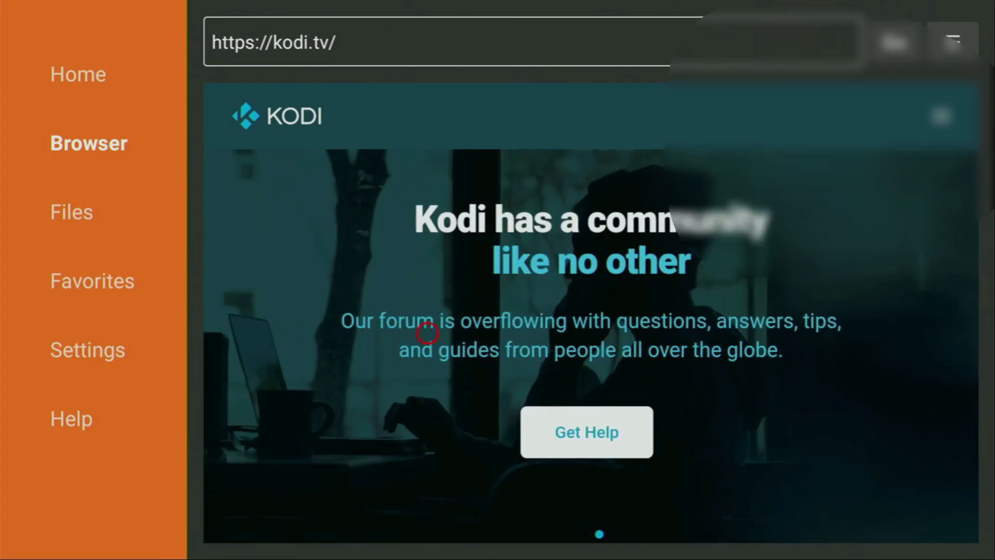
mouse_move(904, 333)
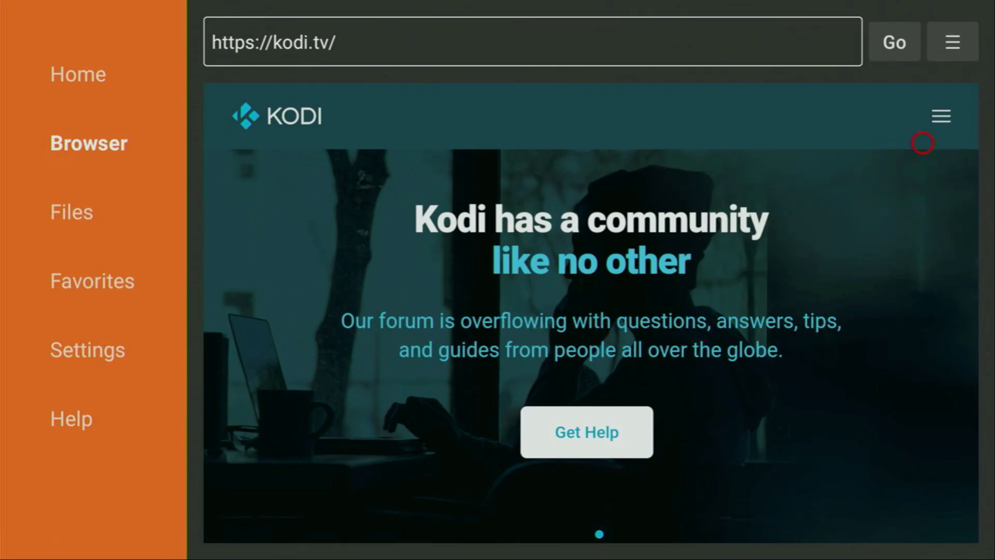
Step: Navigate kodi.tv's menu to Download and choose the Android downloads page
left_click(939, 116)
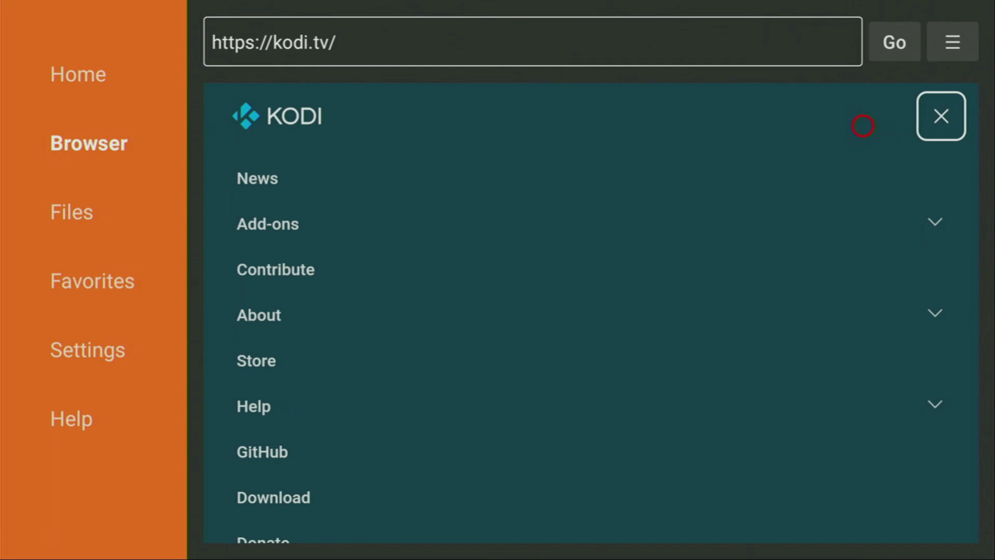
mouse_move(421, 463)
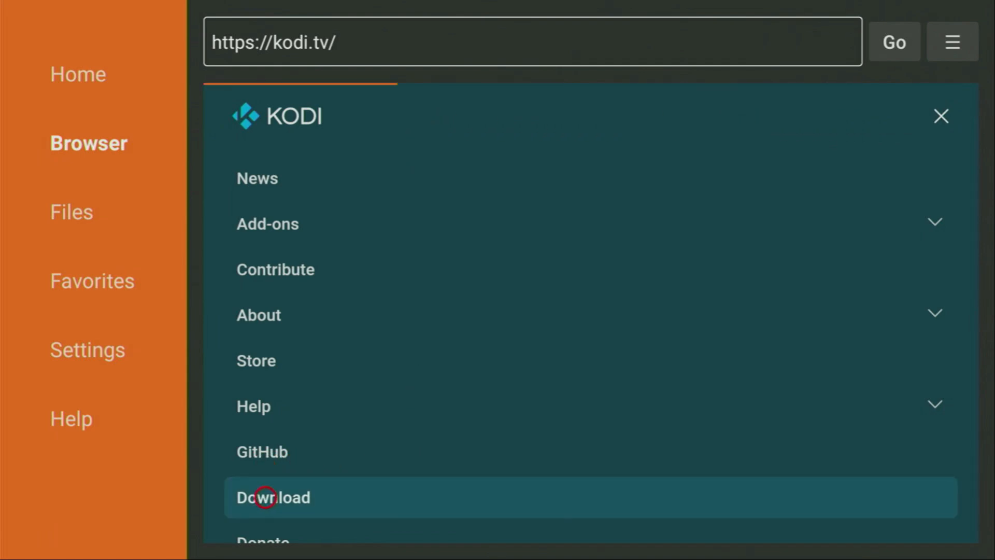
left_click(274, 496)
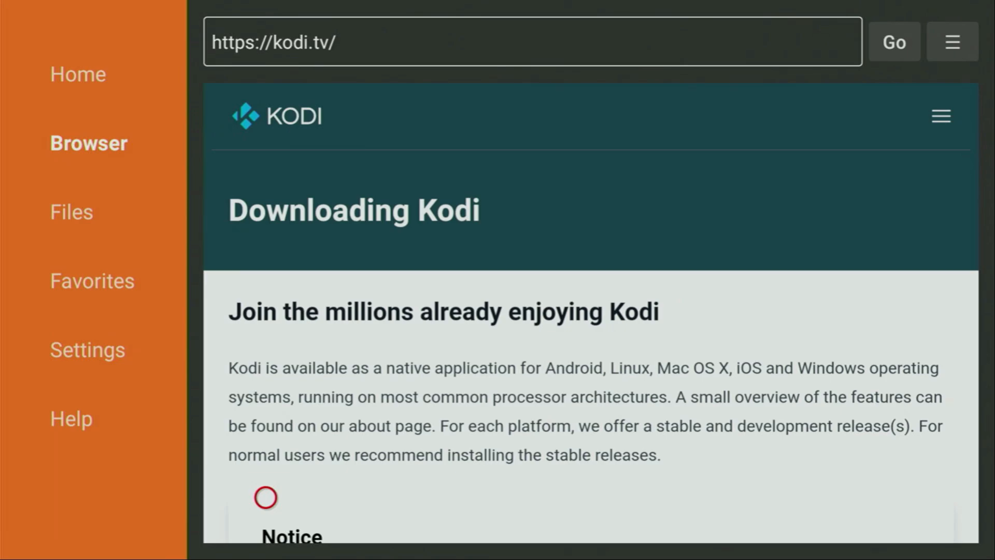
scroll("down", 3)
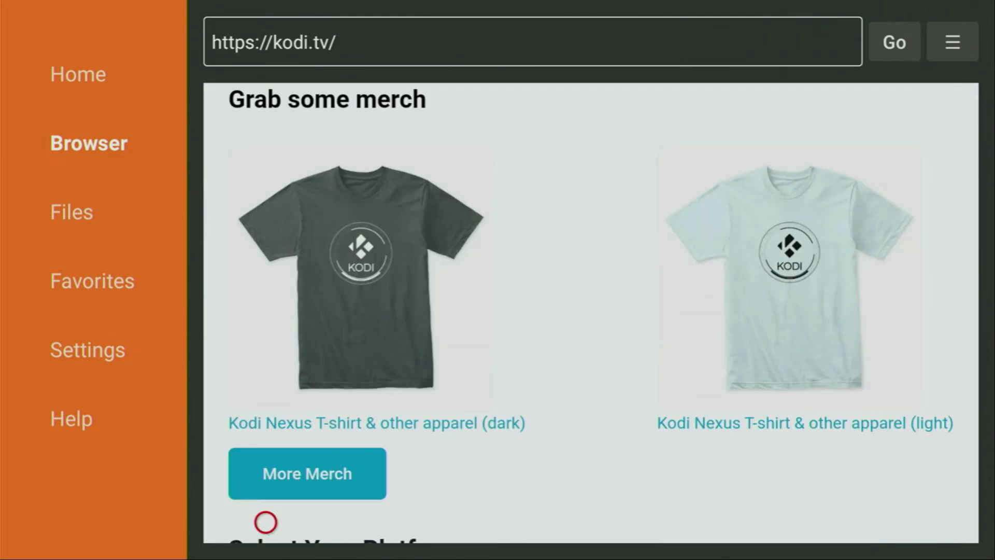
scroll("down", 3)
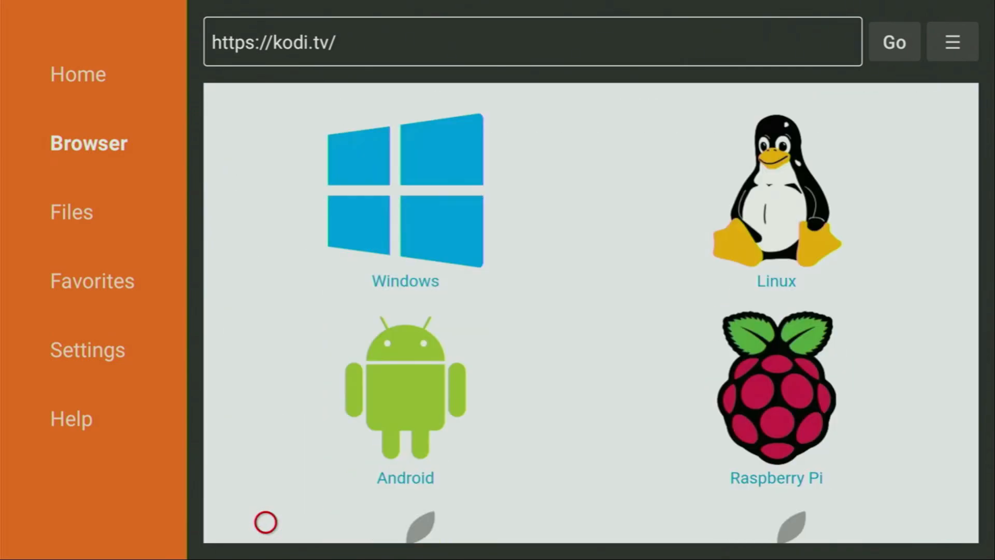
left_click(405, 386)
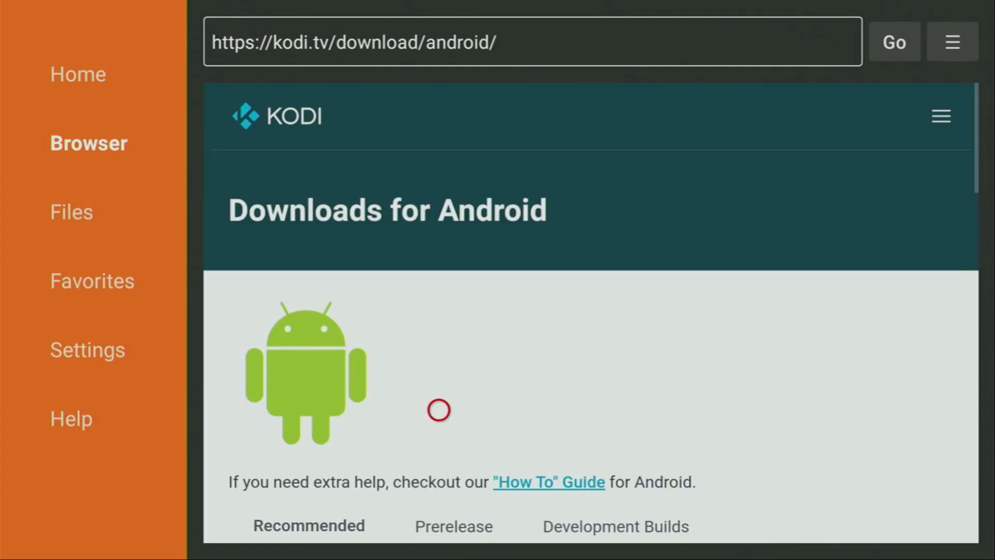
scroll("down", 3)
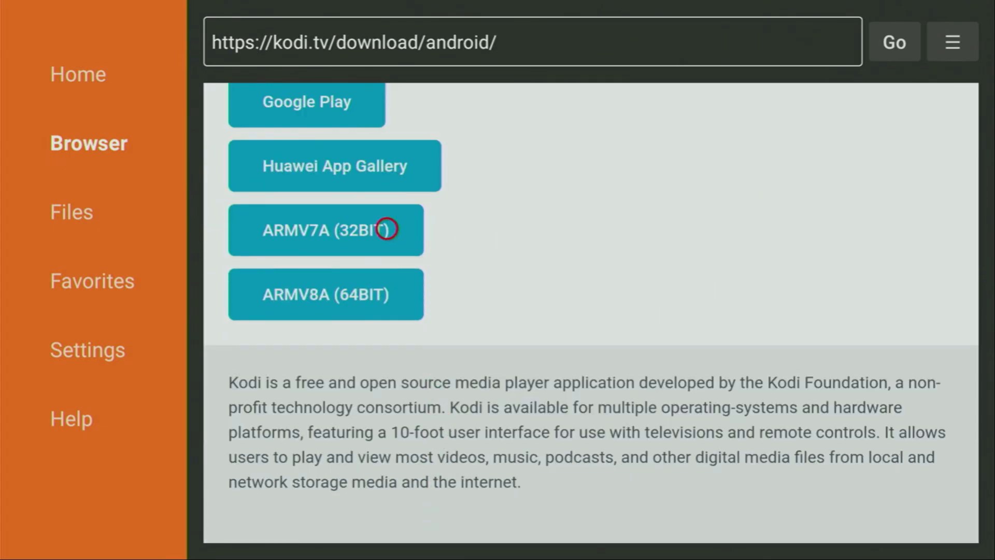
mouse_move(292, 229)
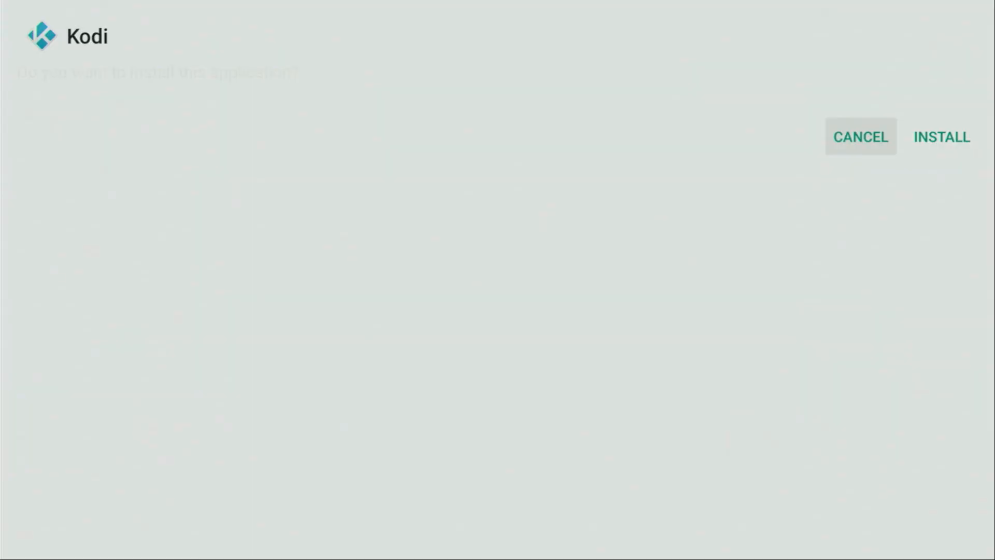
Step: Install the downloaded Kodi app on the Fire TV
left_click(941, 136)
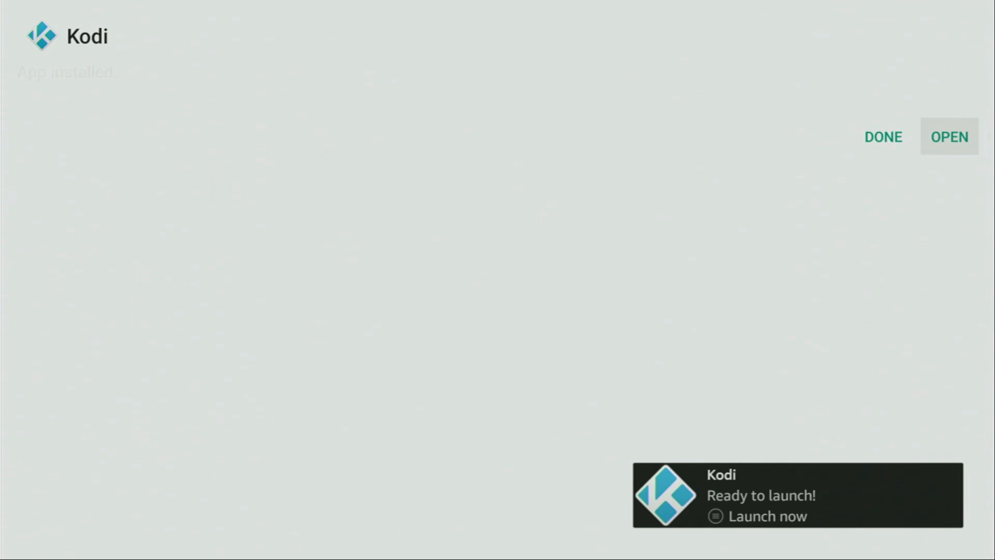
mouse_move(883, 137)
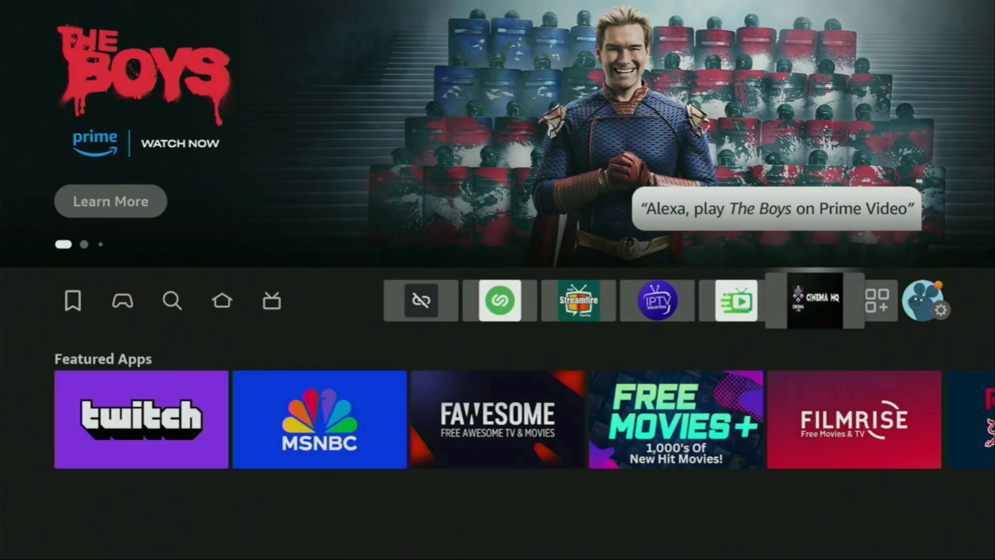
Step: In Your Apps & Channels, move the Kodi tile to the front
left_click(878, 300)
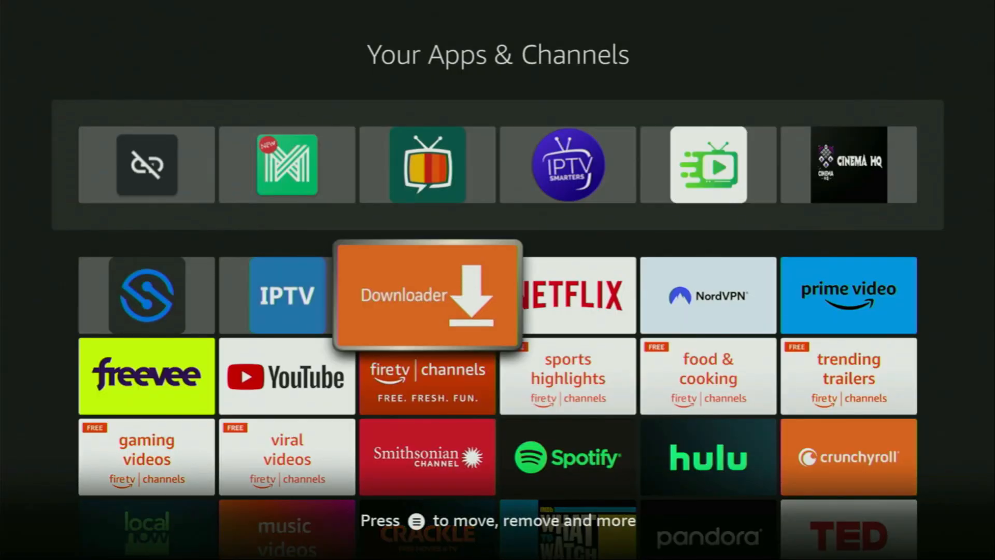
scroll("down", 3)
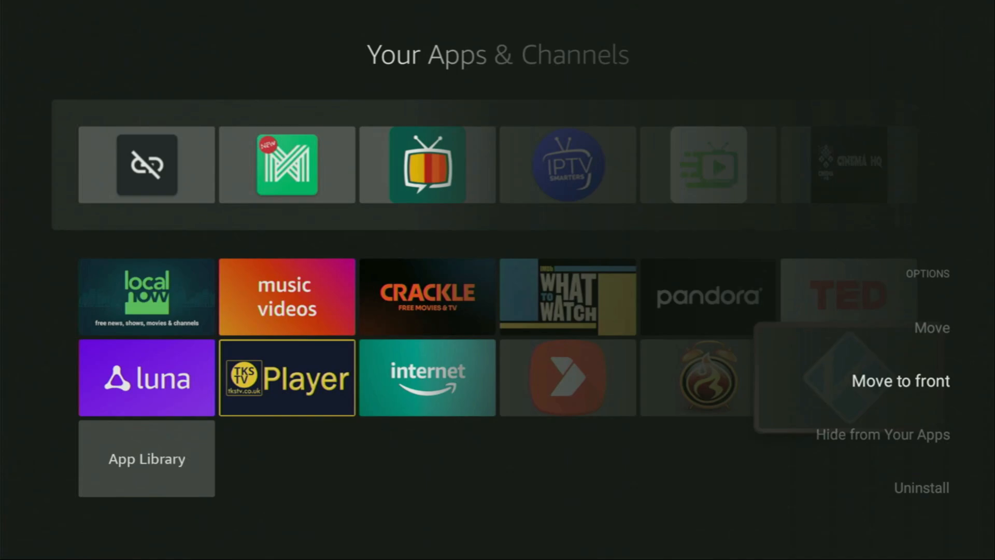
left_click(900, 380)
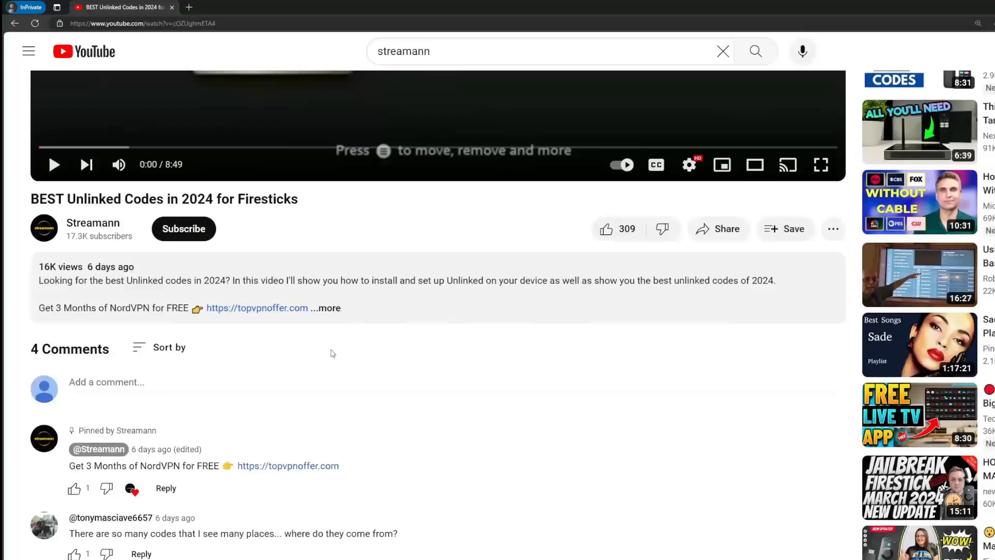
Step: Expand the YouTube video description via '...more' and scroll its details
left_click(326, 308)
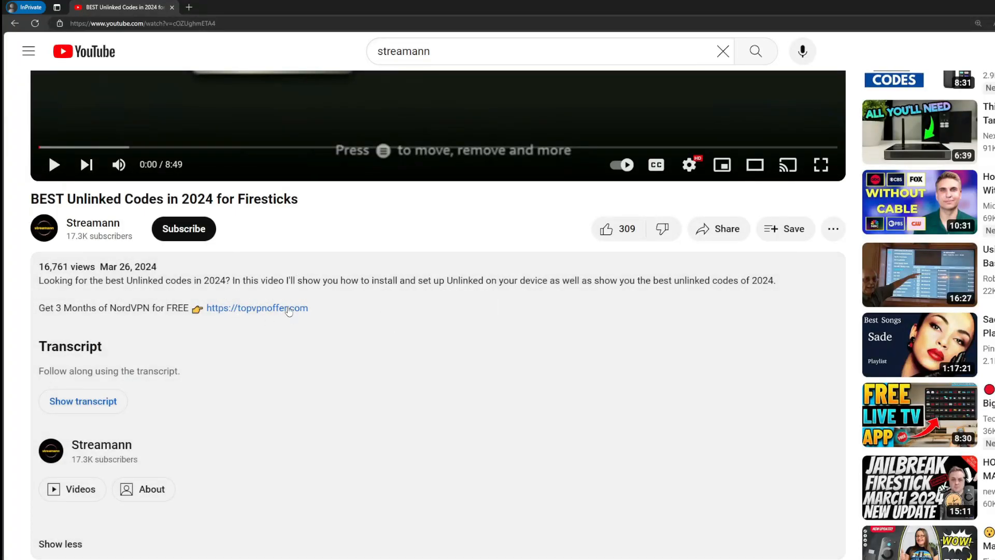
scroll("down", 3)
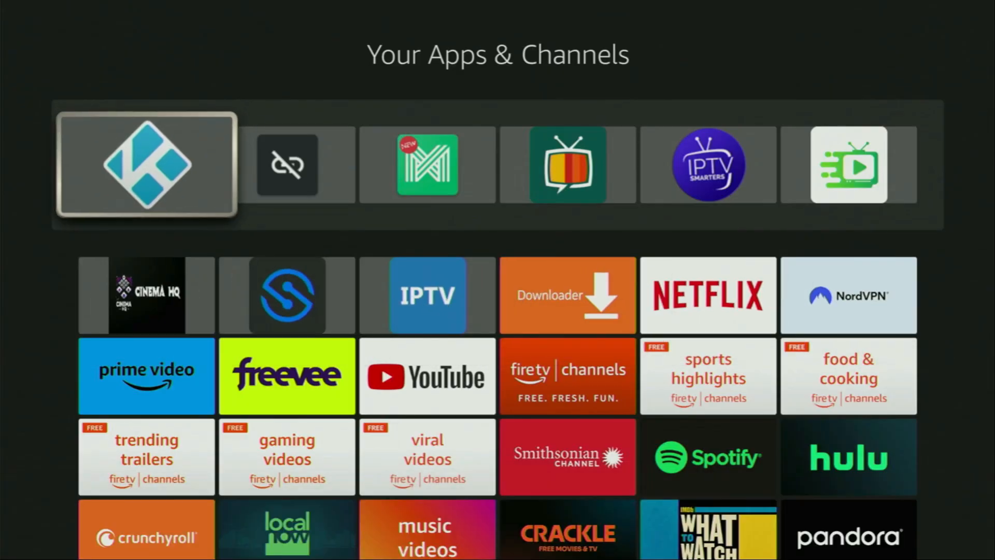
Step: Launch Kodi for the first time and allow it access to photos and media
left_click(146, 165)
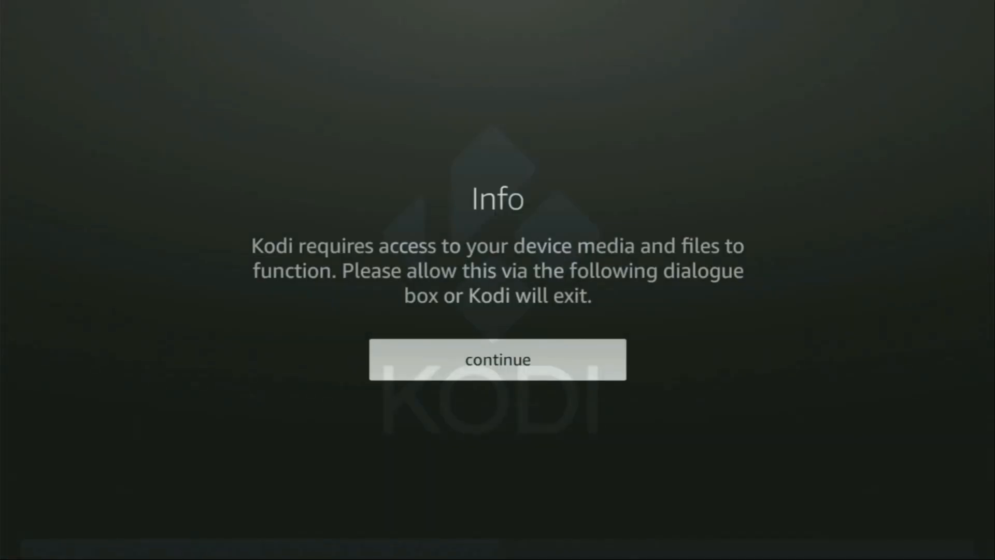
left_click(496, 359)
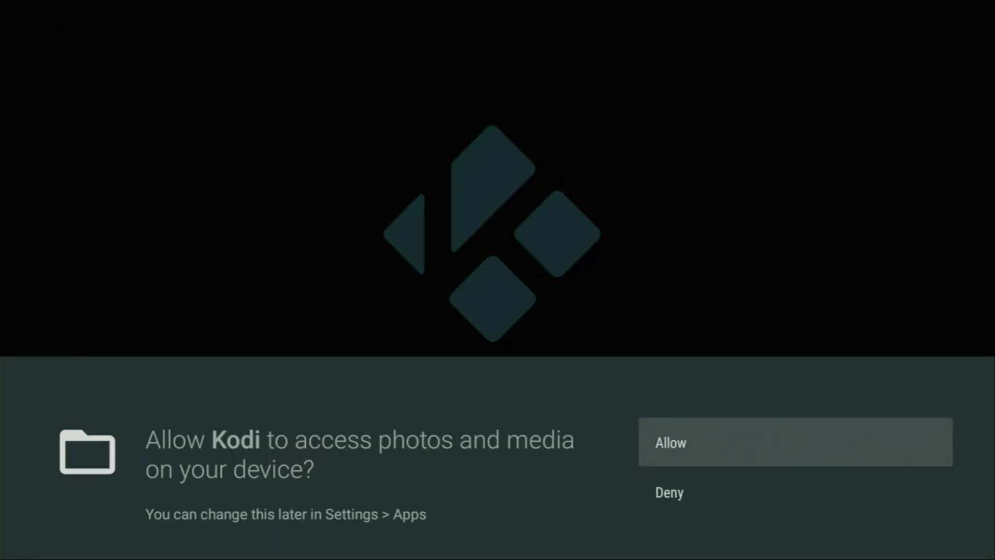
left_click(794, 443)
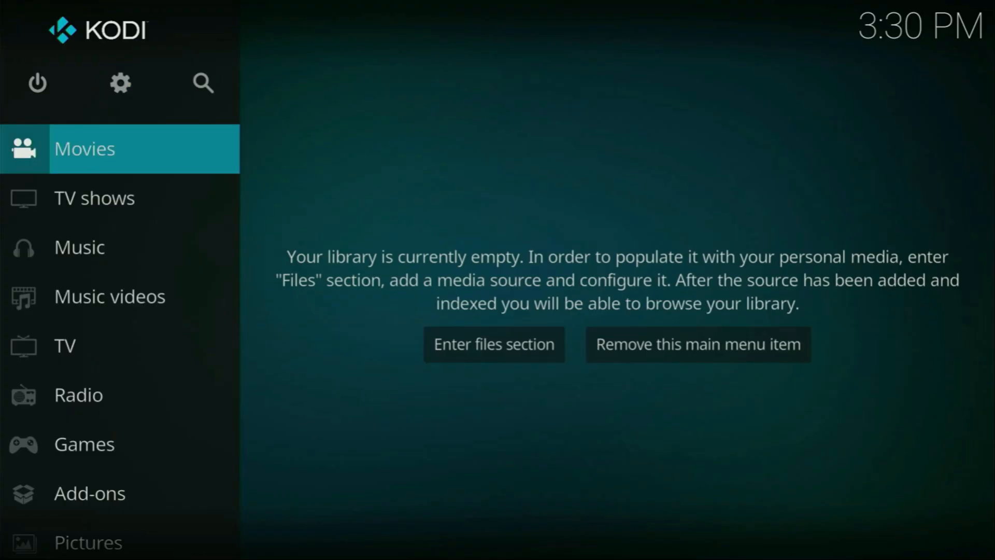
mouse_move(120, 83)
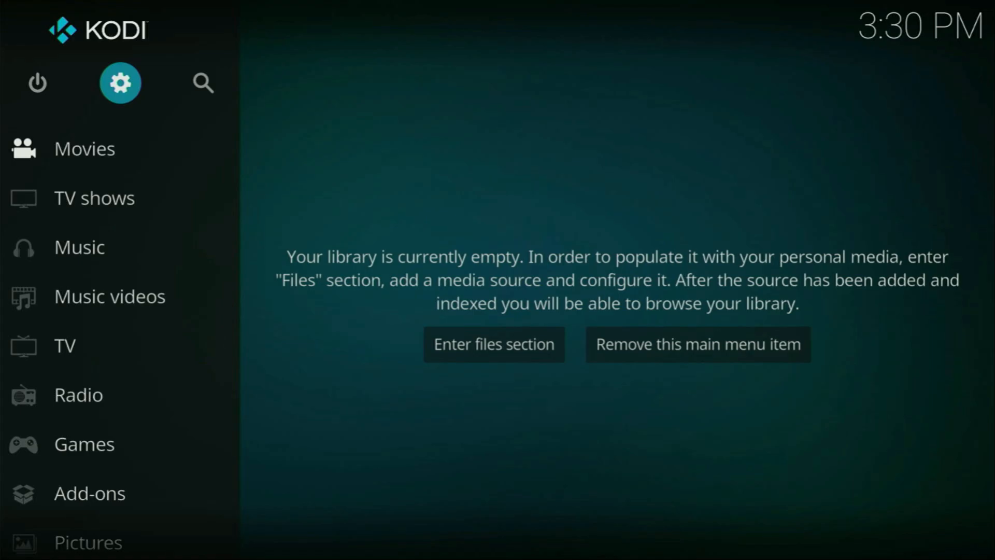
Step: Enable Unknown sources in Settings > System > Add-ons and accept the warning
left_click(121, 82)
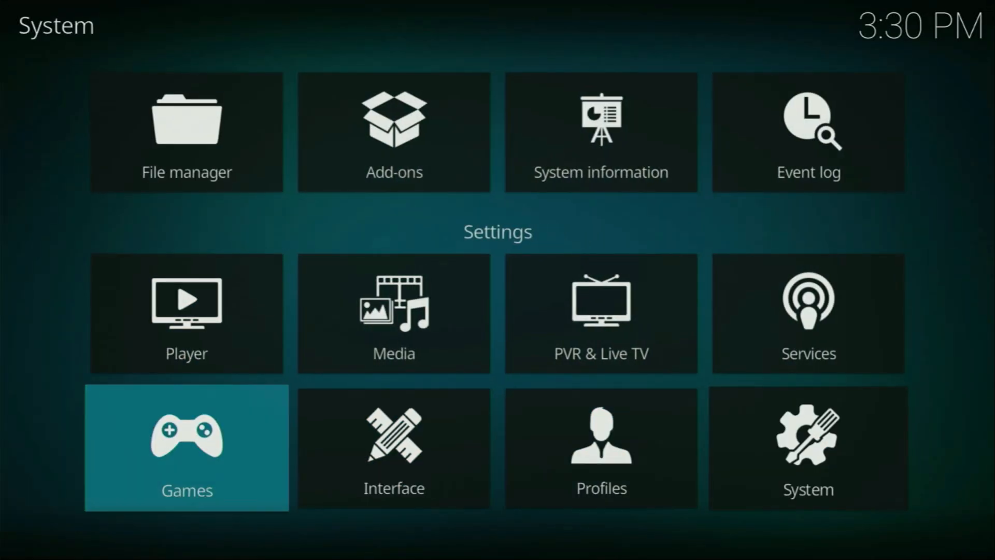
left_click(808, 447)
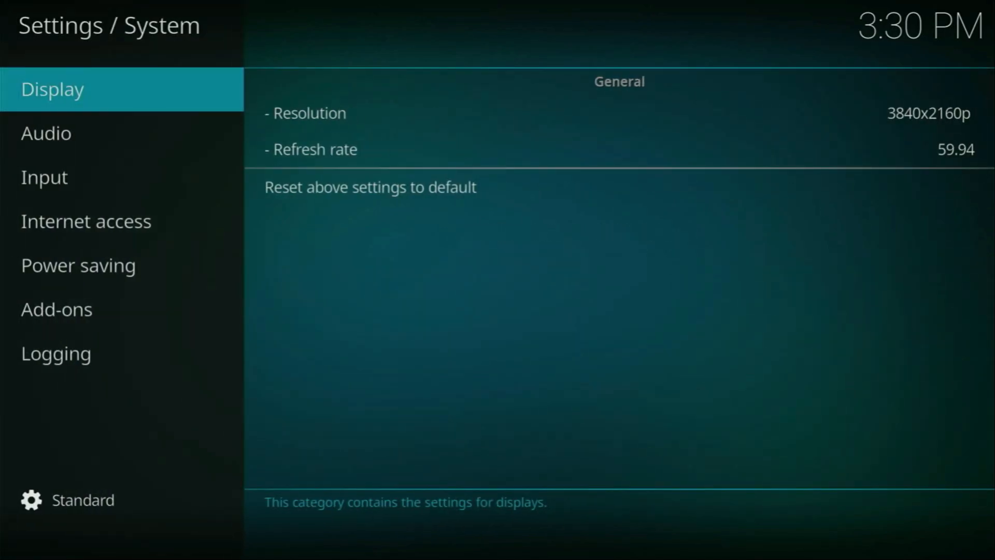
left_click(56, 308)
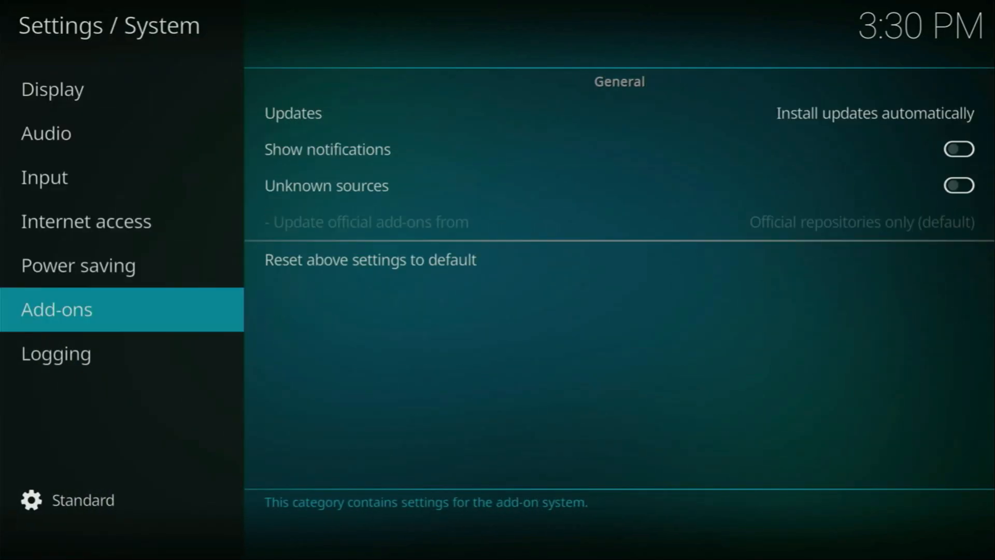
mouse_move(326, 185)
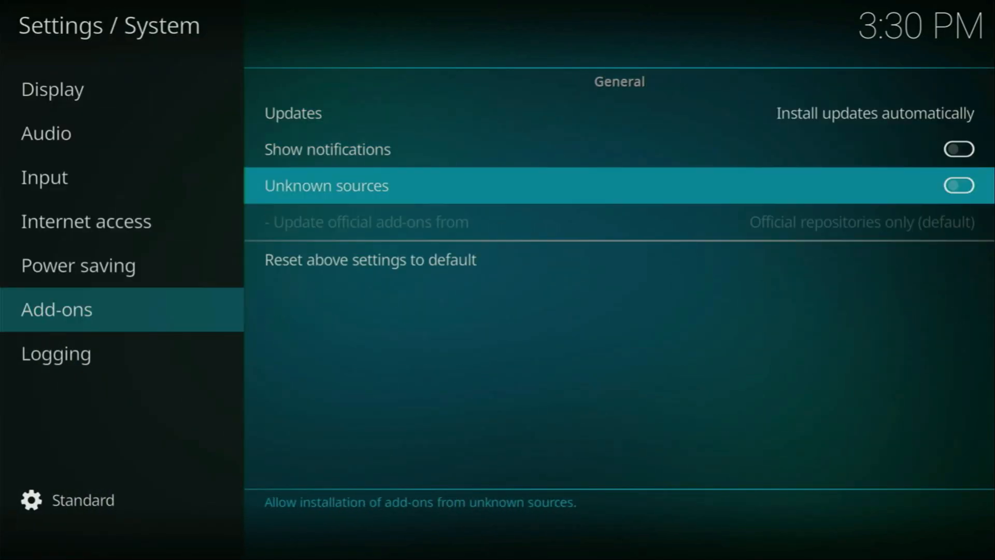
left_click(959, 185)
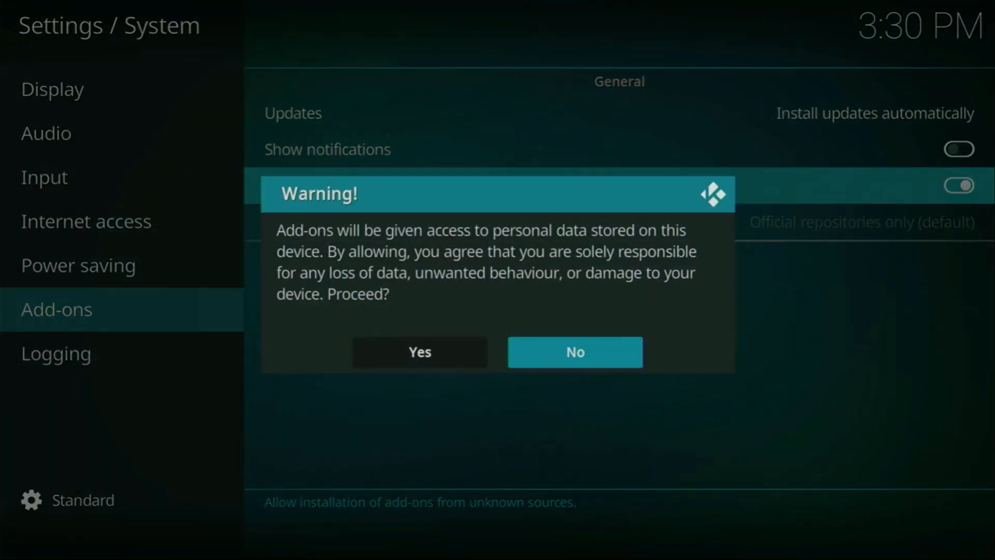
left_click(418, 351)
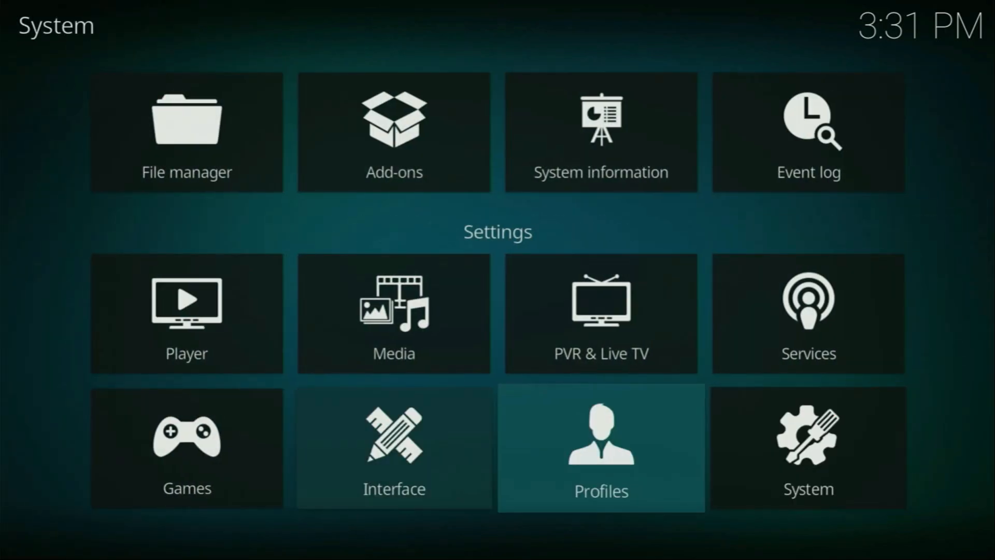
left_click(186, 131)
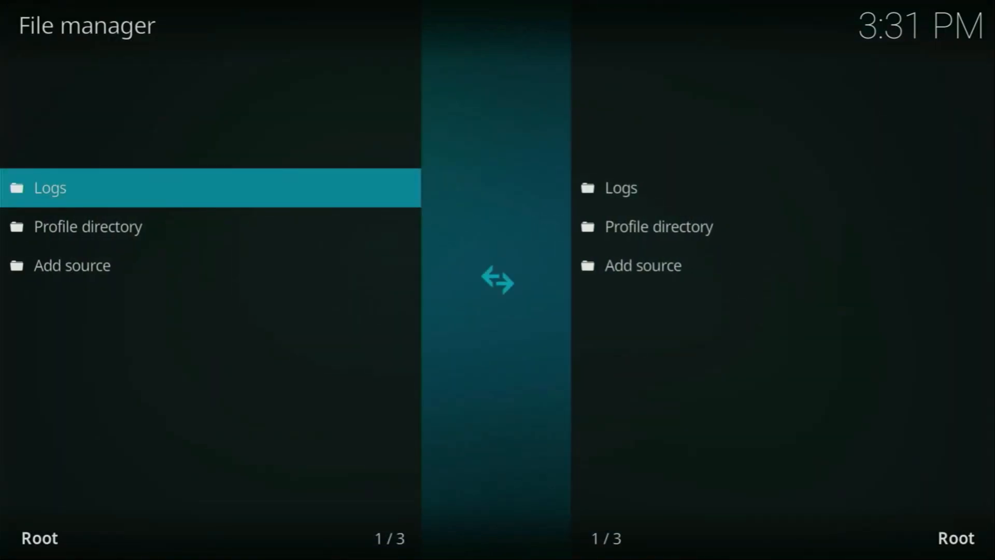
left_click(72, 266)
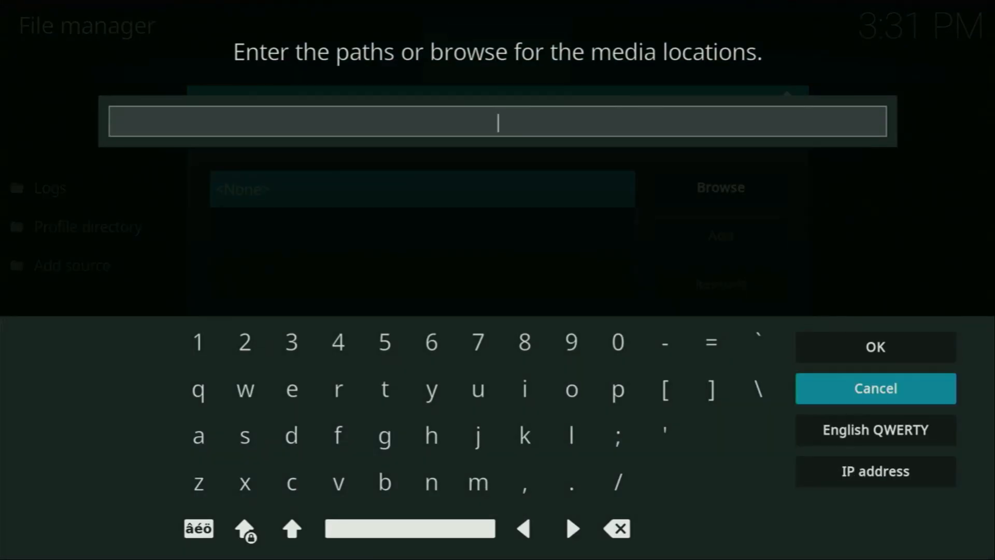
mouse_move(711, 389)
type("htt")
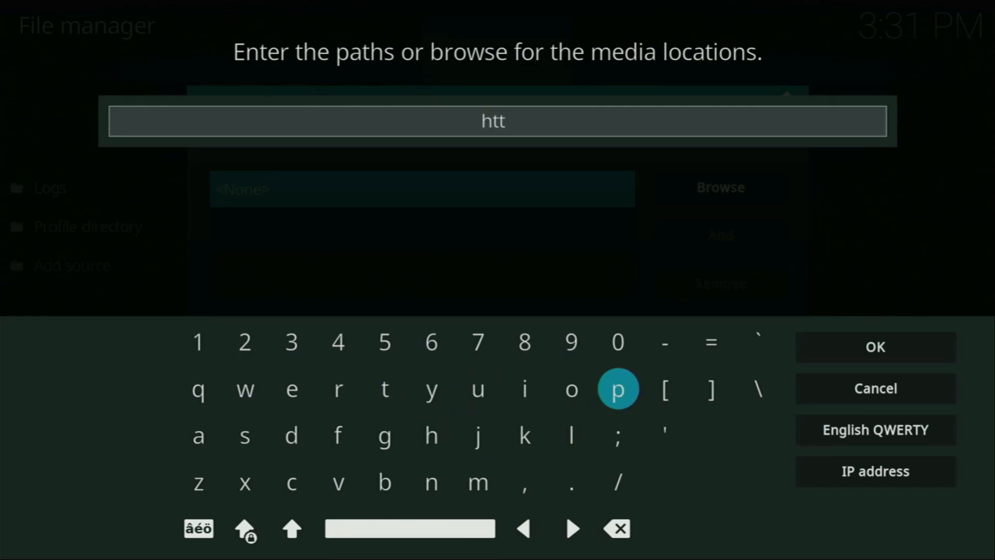
left_click(617, 388)
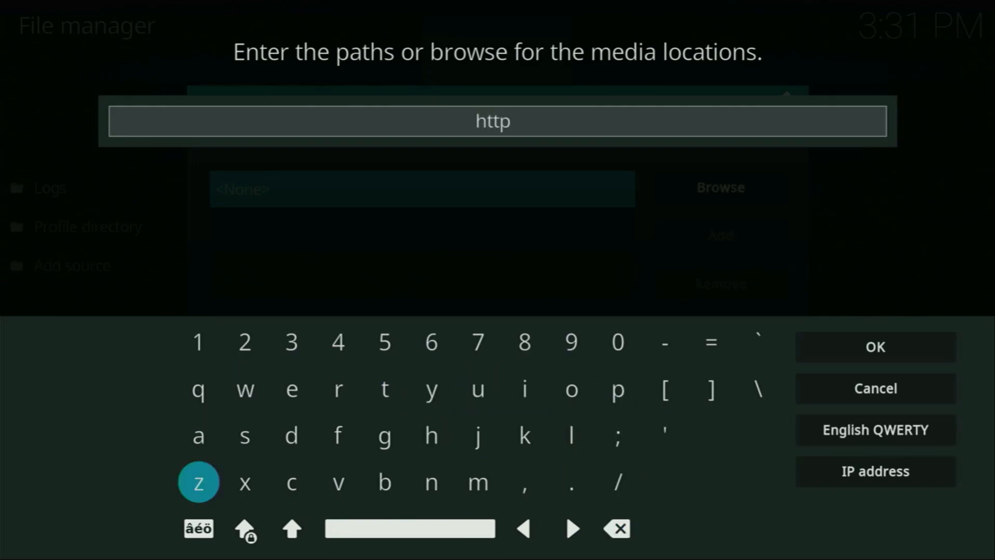
left_click(291, 528)
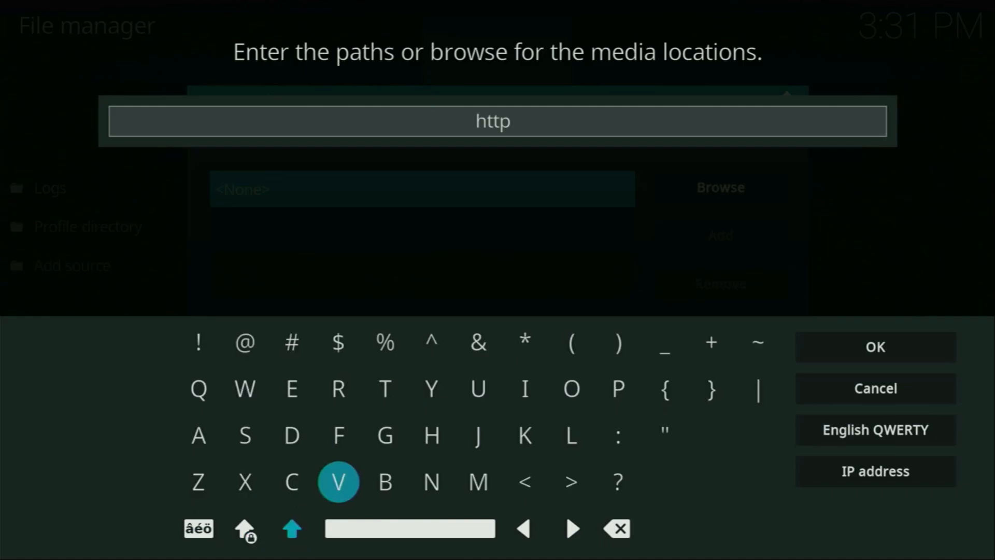
left_click(617, 435)
type("://d")
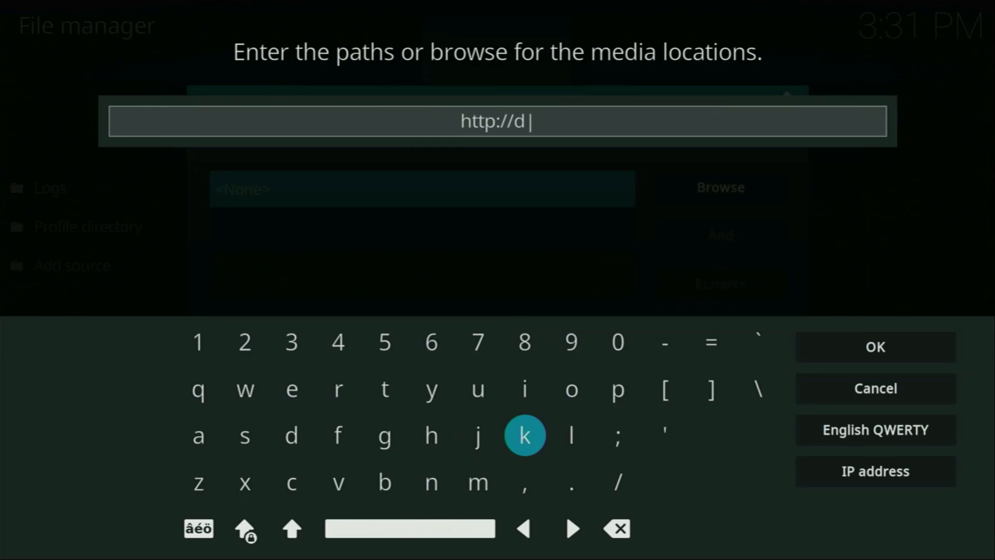
left_click(523, 389)
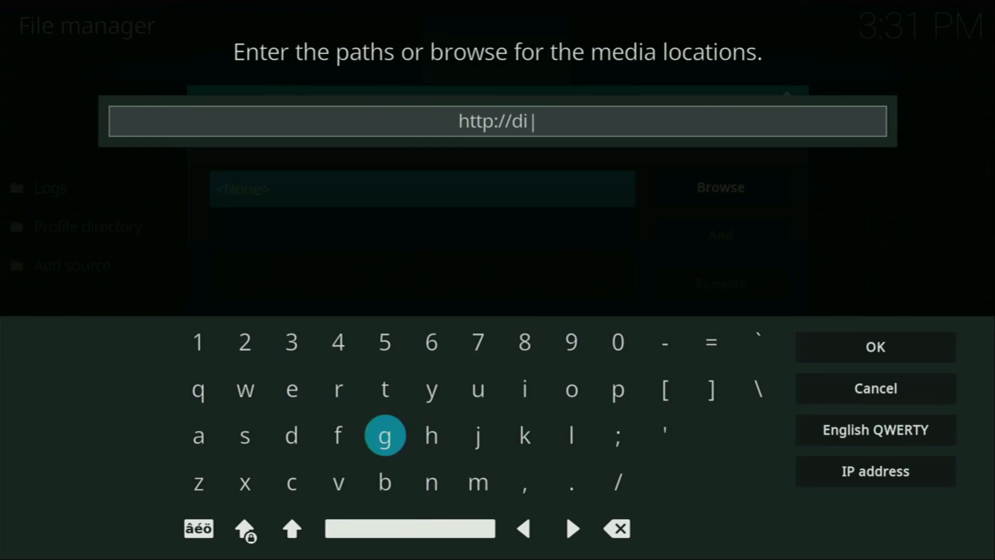
left_click(383, 435)
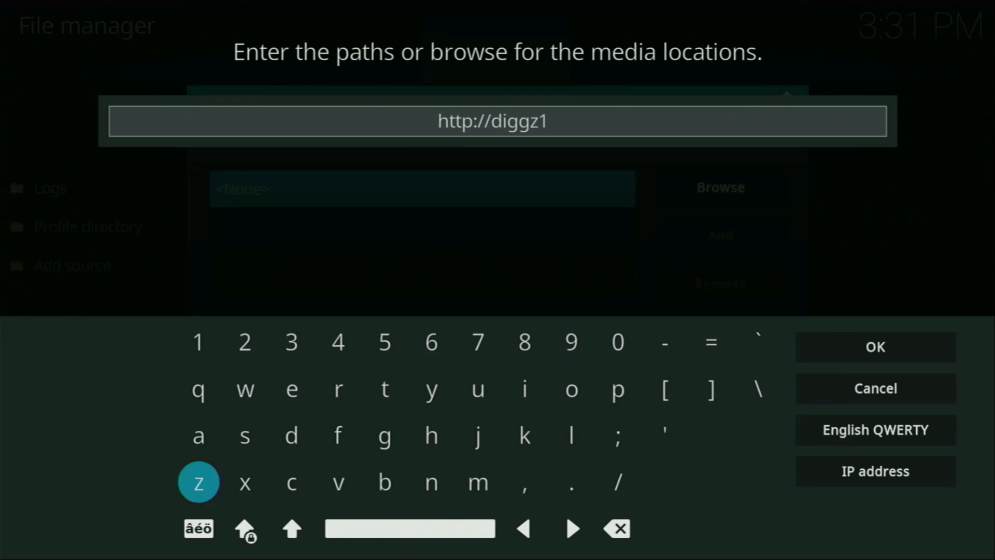
left_click(570, 482)
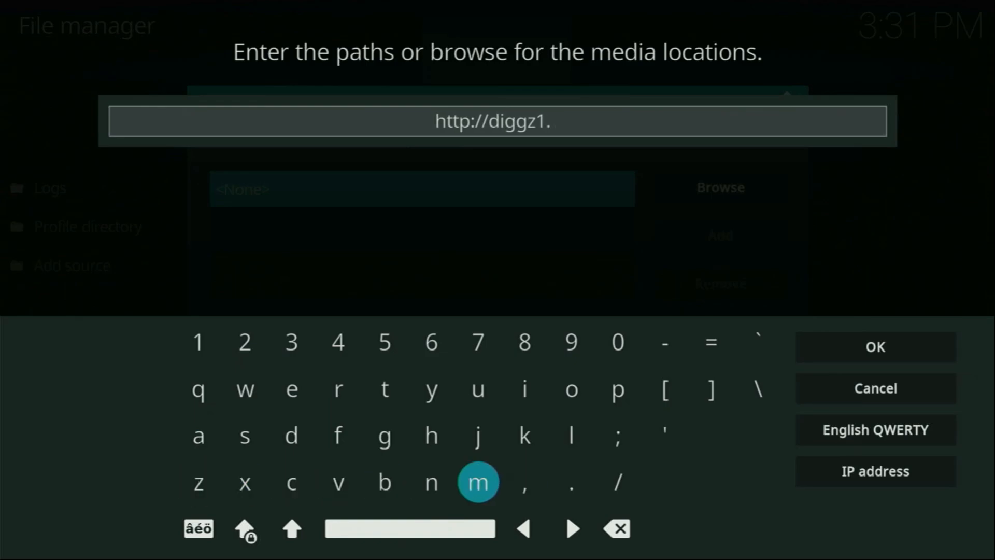
left_click(477, 482)
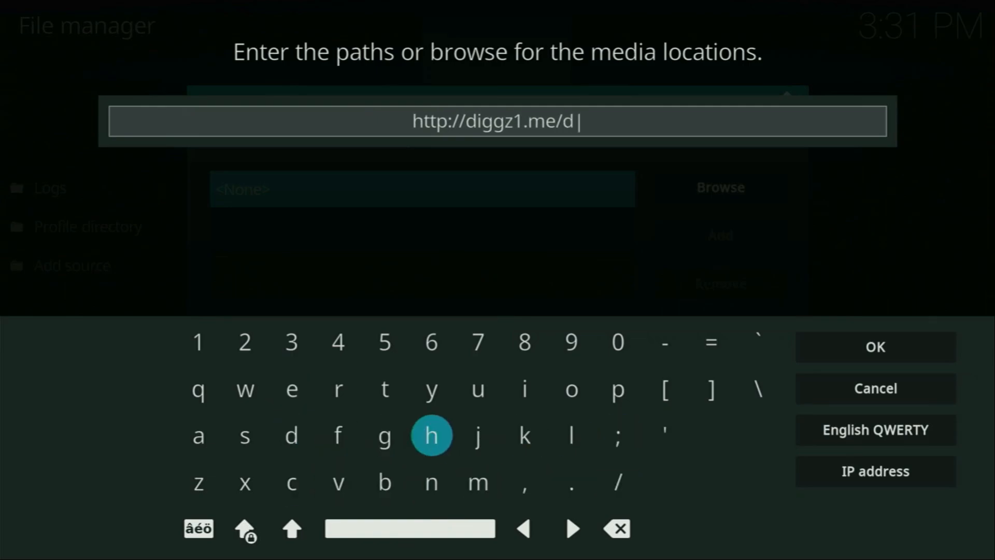
left_click(525, 389)
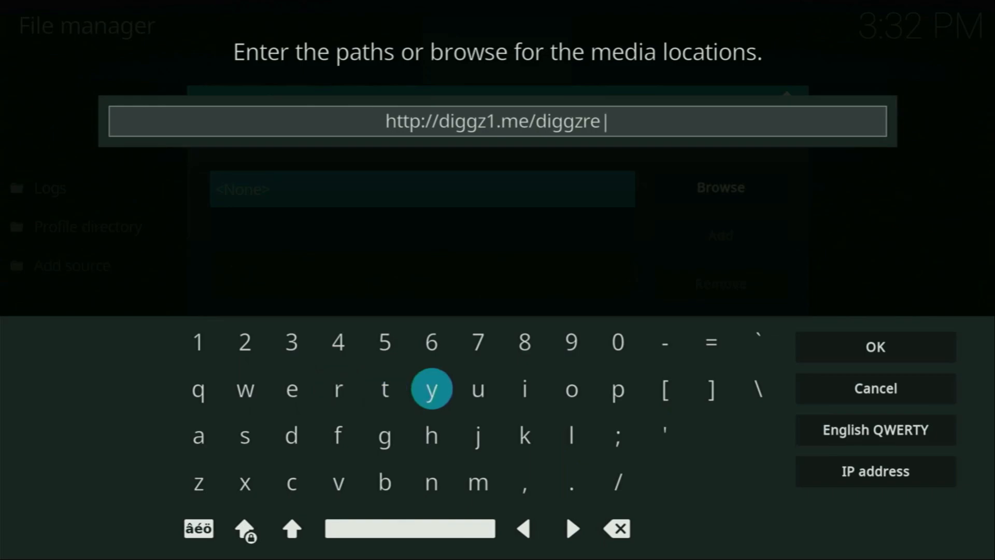
left_click(570, 388)
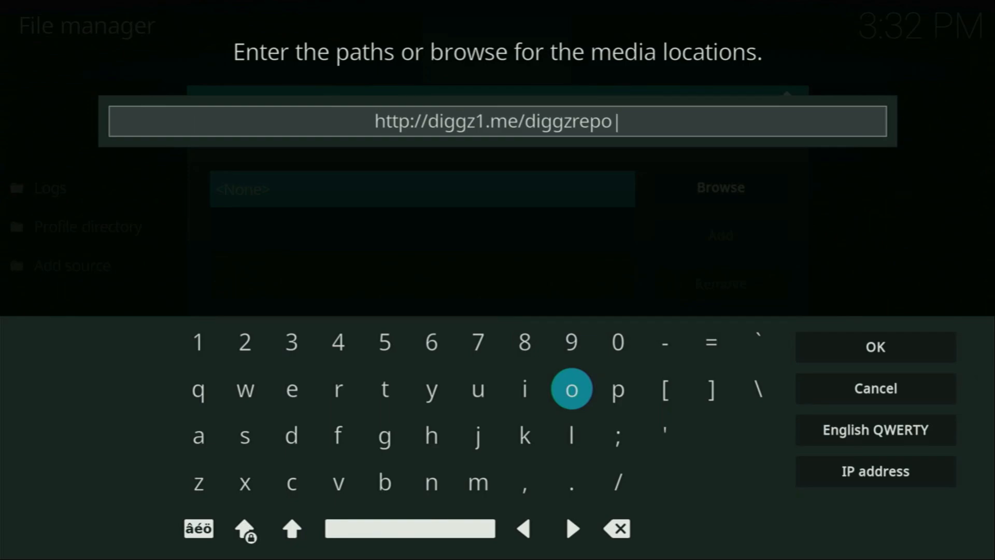
mouse_move(756, 389)
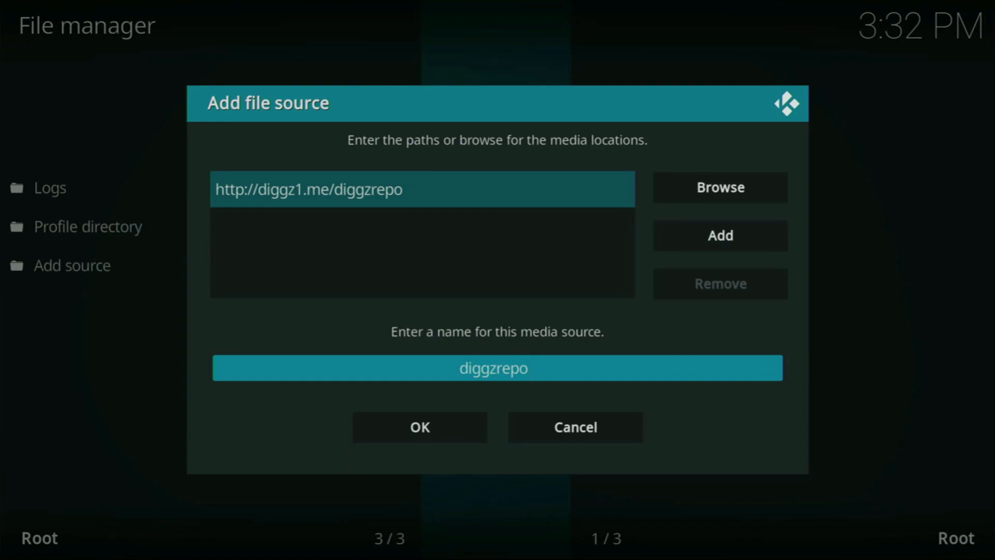
left_click(419, 425)
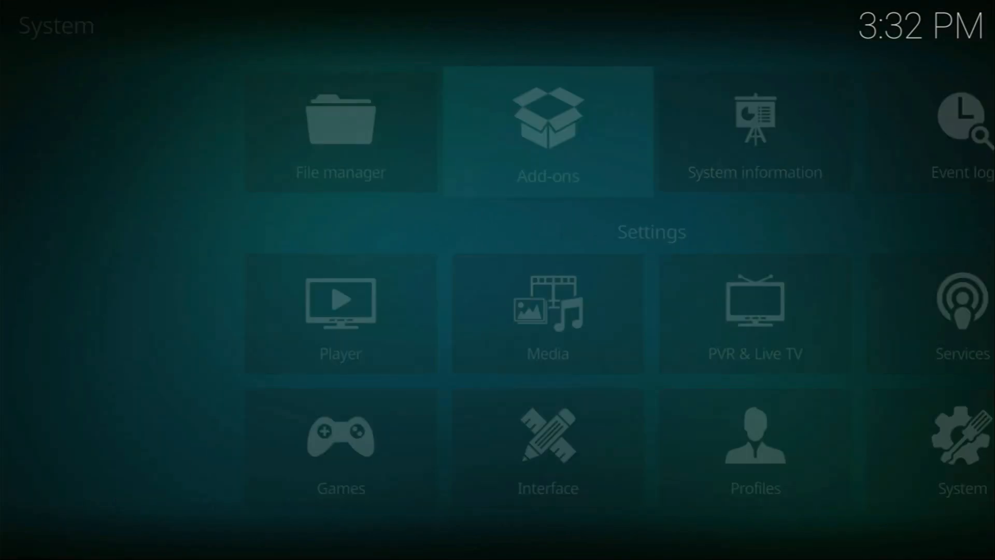
Step: Go to Add-ons and open Install from repository
left_click(547, 134)
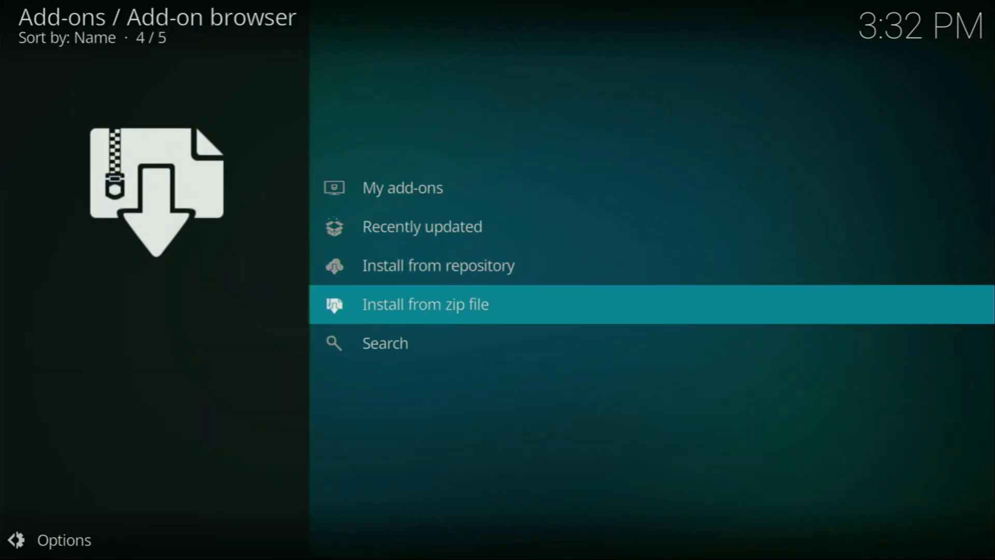
left_click(425, 304)
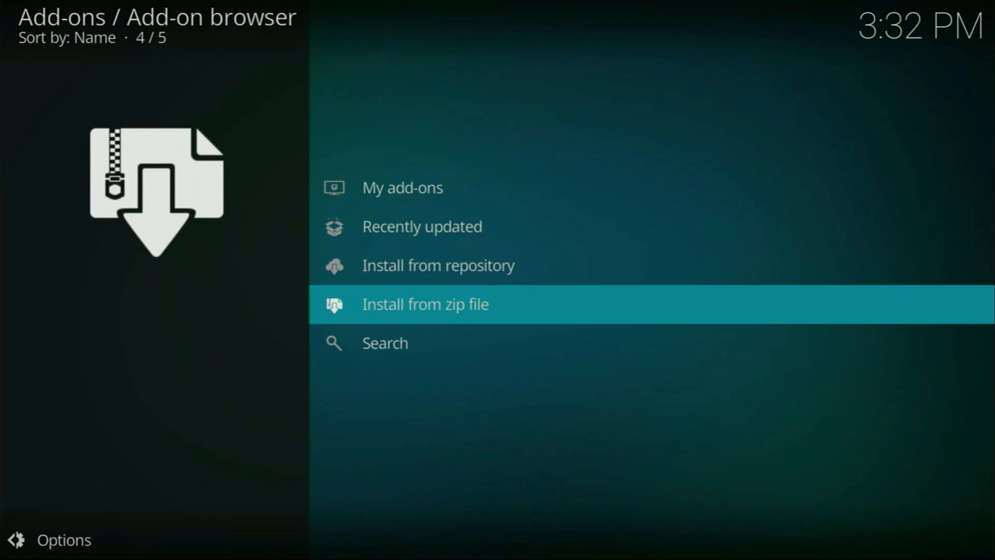
key("Up")
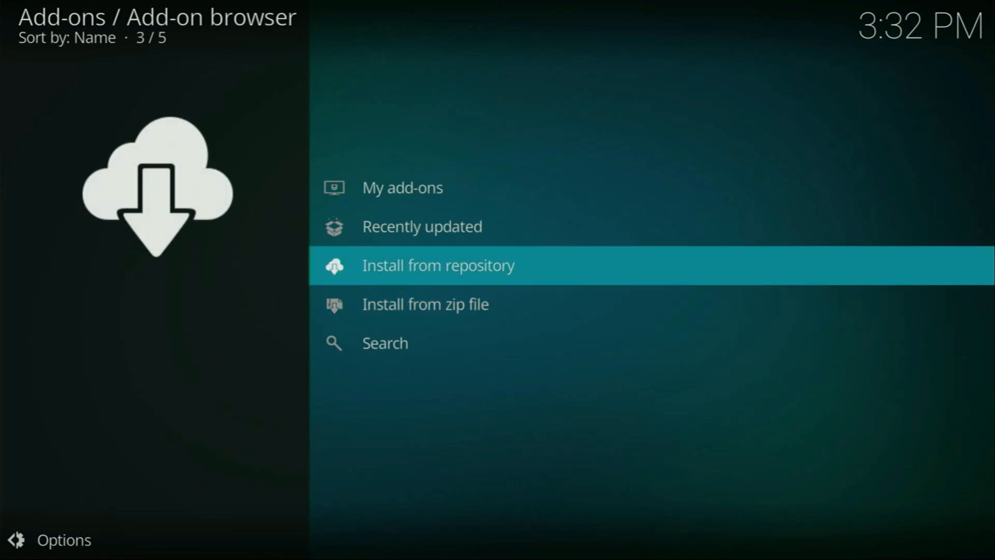
left_click(438, 266)
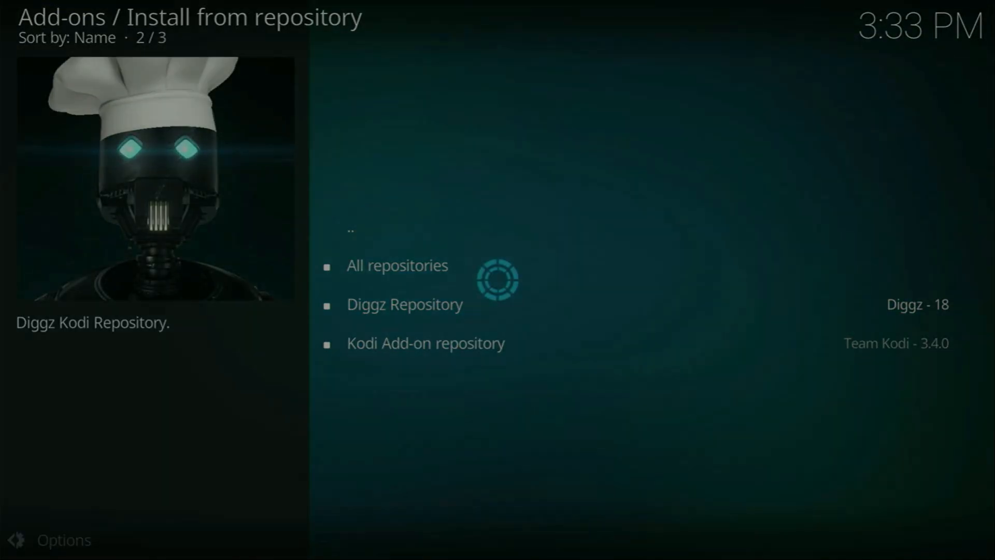
Step: Install Chef Omega Wizard from the Diggz Repository's Program add-ons
left_click(404, 304)
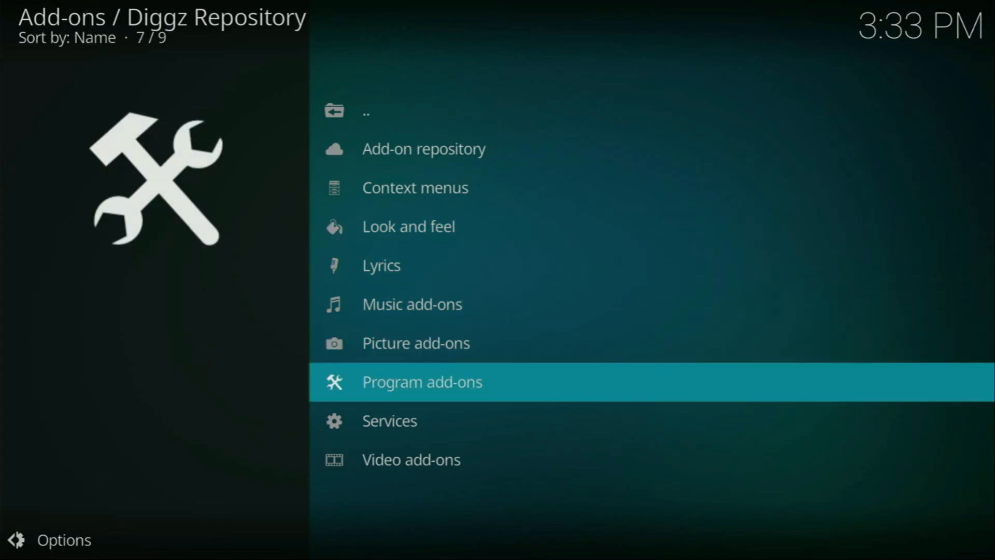
left_click(421, 382)
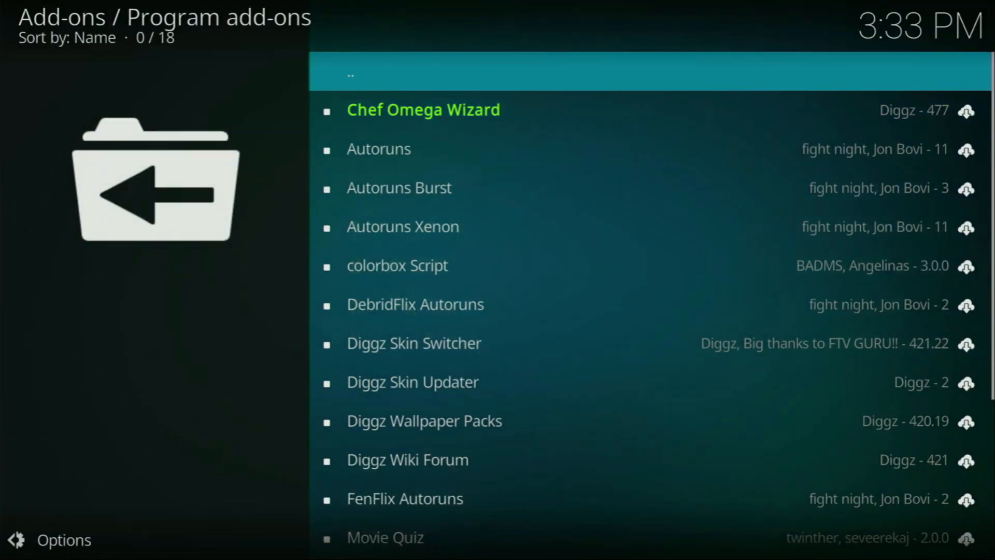
left_click(423, 109)
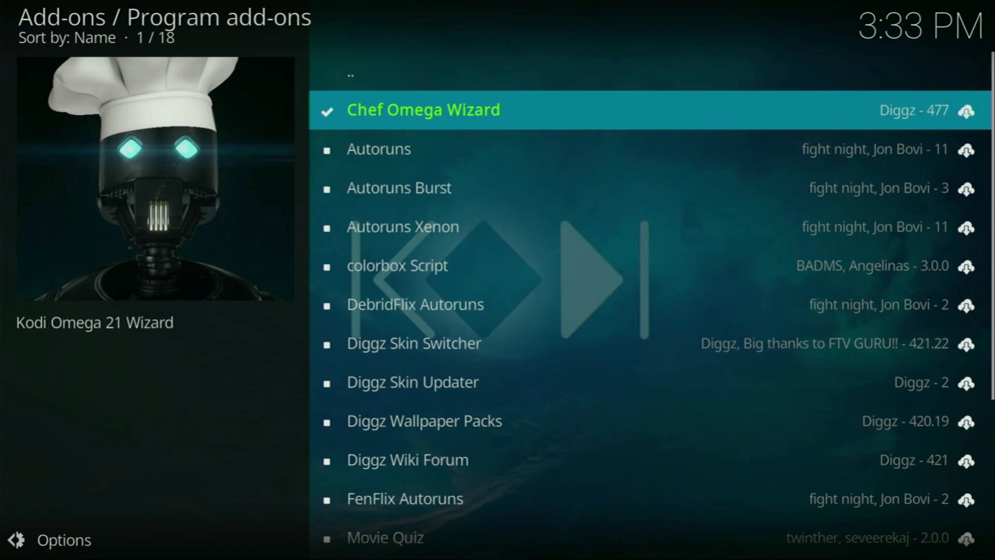
Step: Run Chef Omega Wizard, dismiss its news, and install the Diggz Xenon FREE Version 3.0 build
left_click(423, 109)
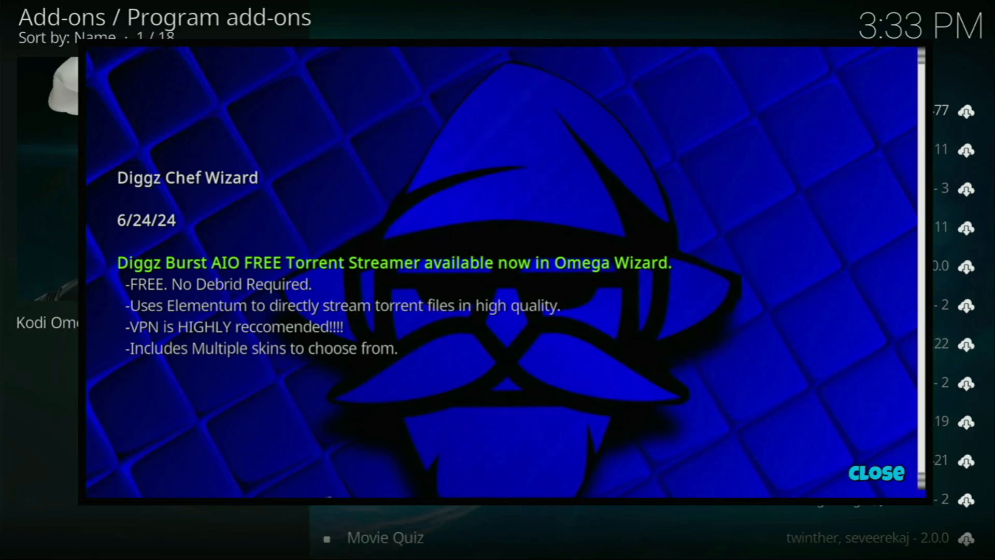
left_click(876, 473)
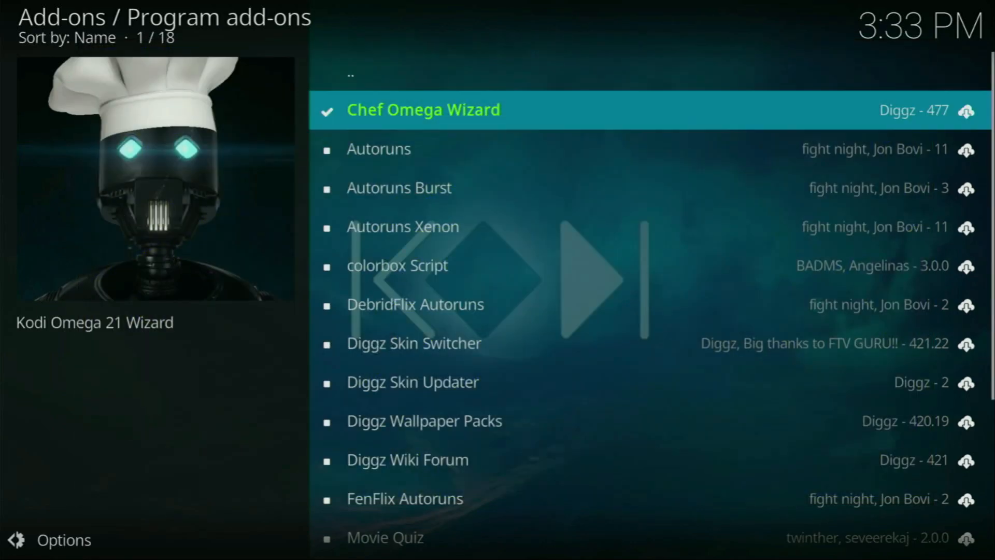
left_click(423, 109)
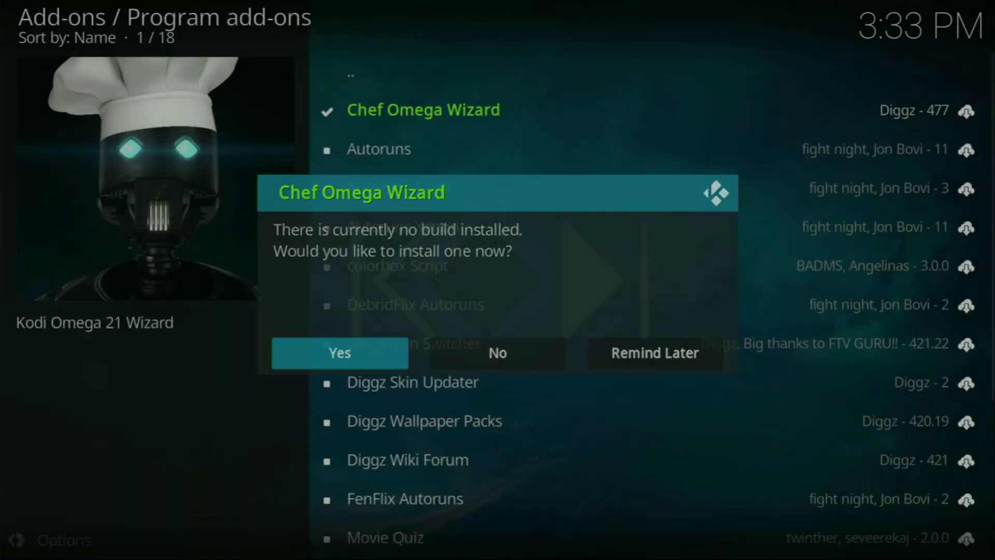
left_click(339, 353)
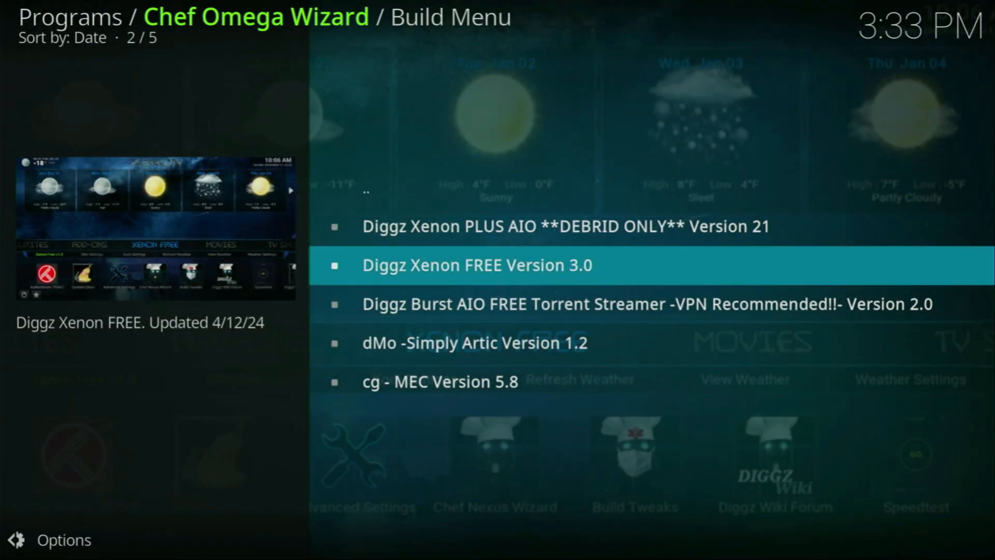
left_click(477, 264)
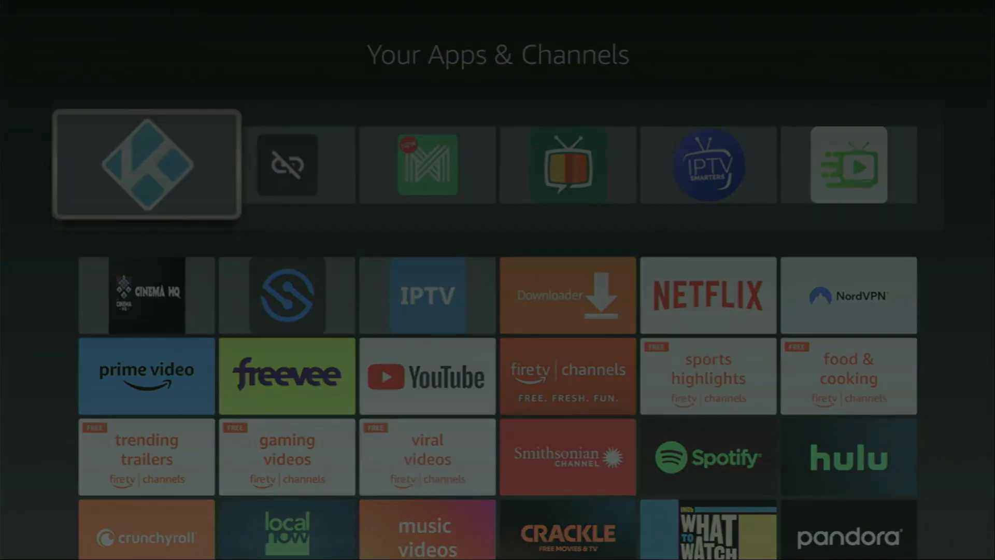
Step: Relaunch Kodi from Your Apps & Channels so the Diggz Xenon home screen loads
left_click(146, 165)
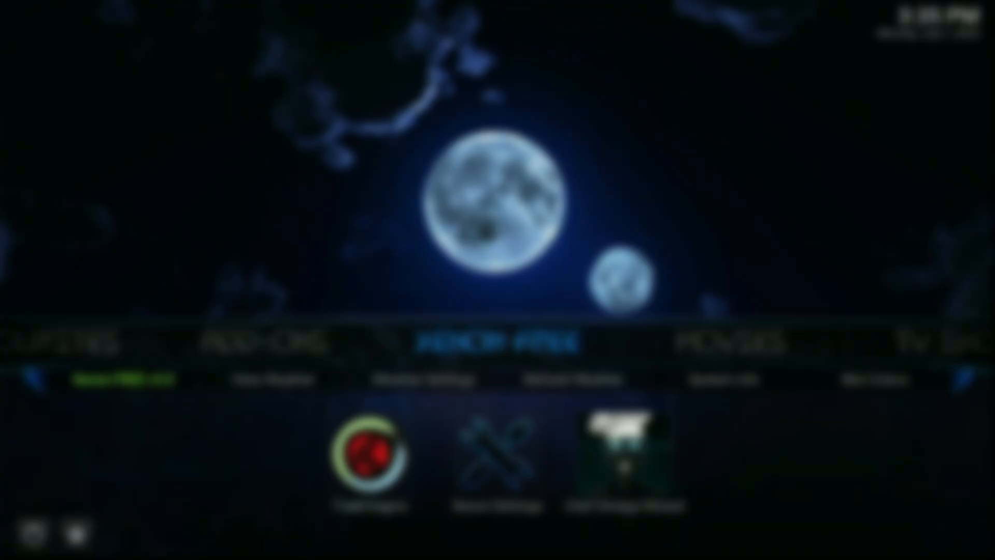